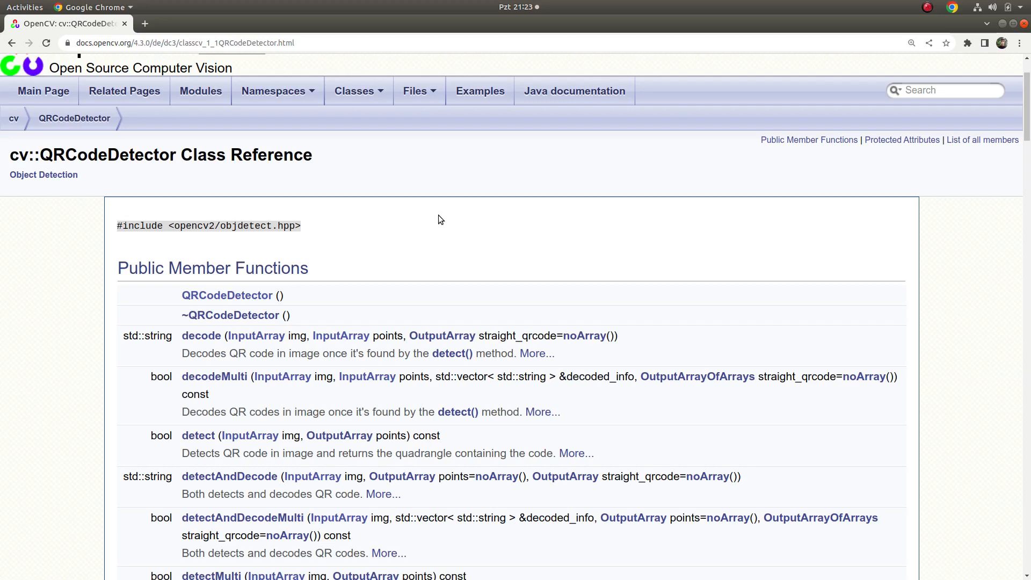
mouse_move(368, 259)
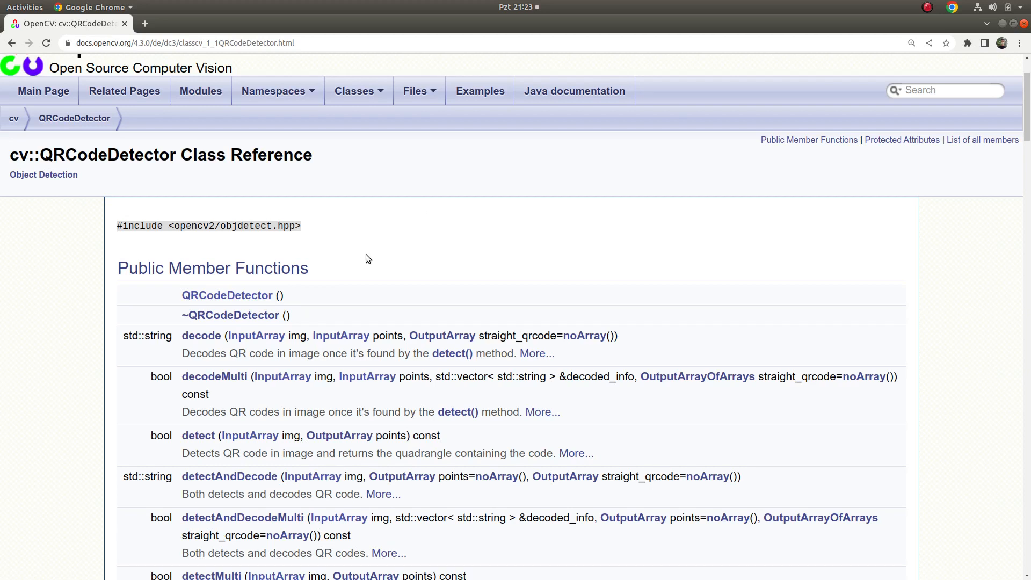
mouse_move(428, 228)
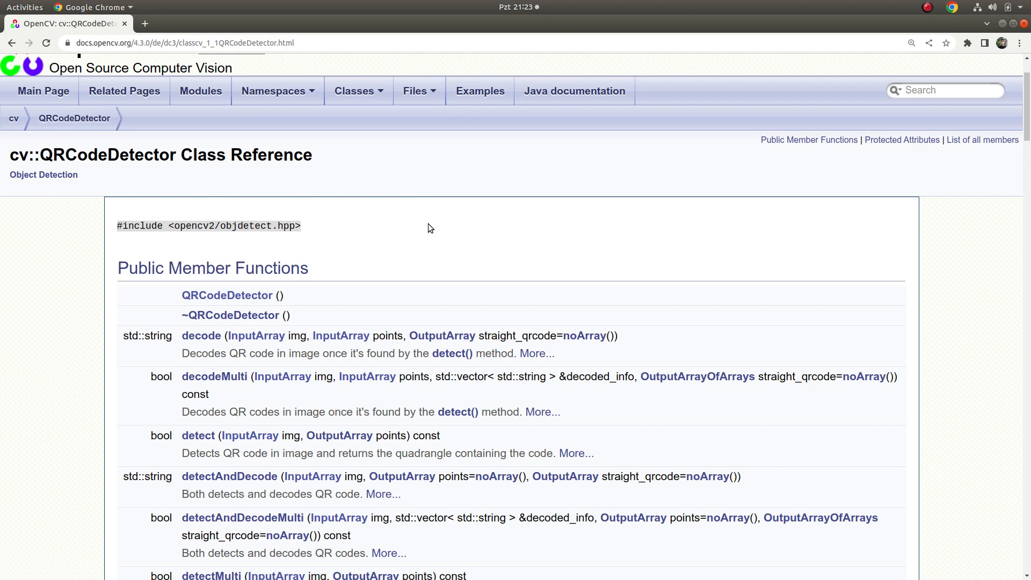
mouse_move(516, 219)
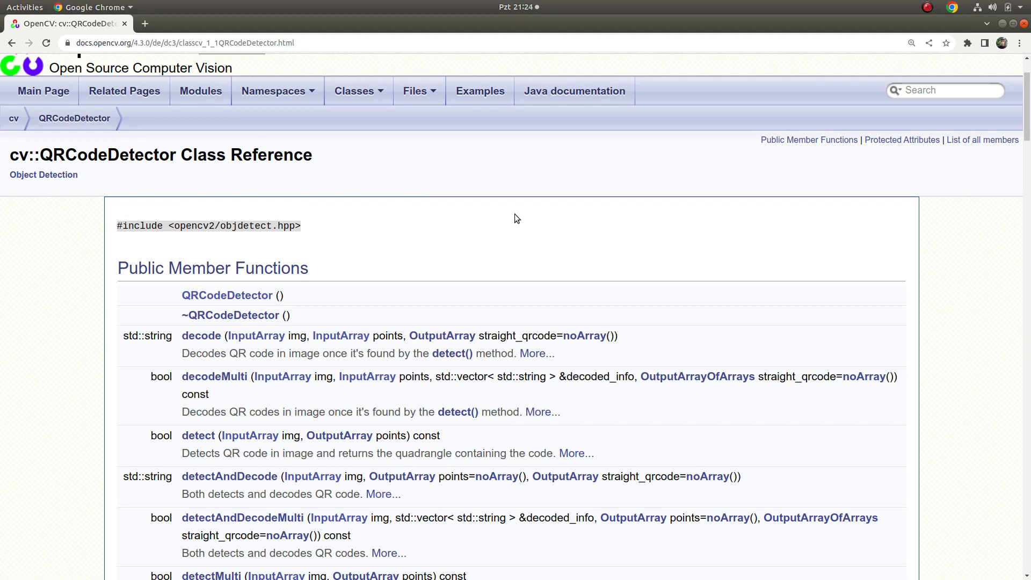
mouse_move(519, 218)
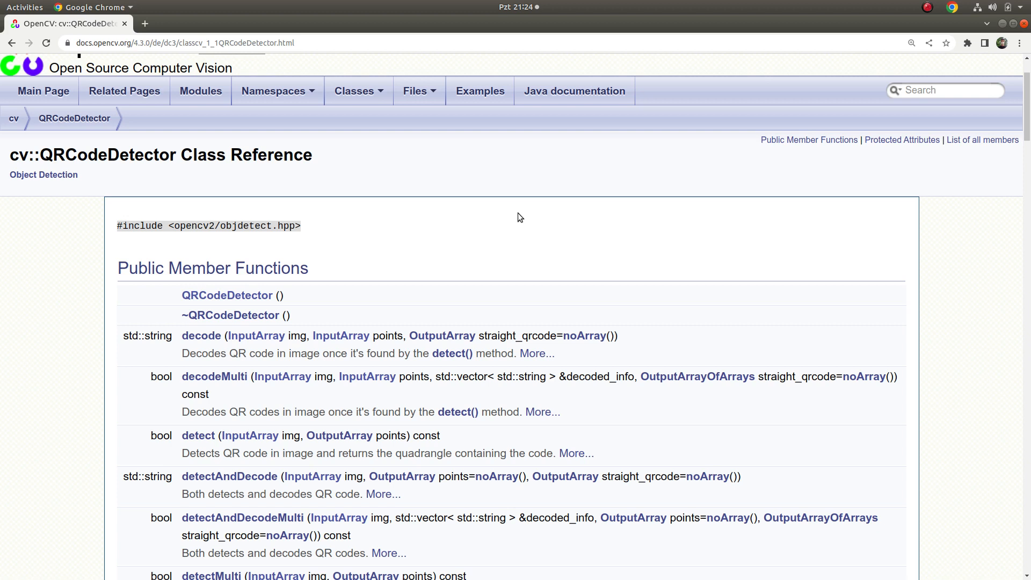
mouse_move(293, 206)
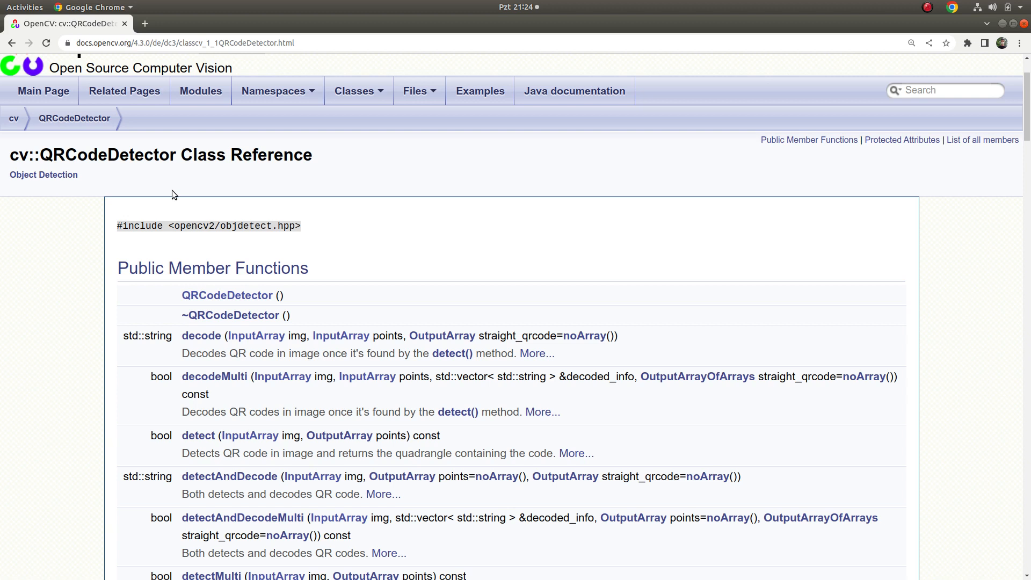
mouse_move(171, 208)
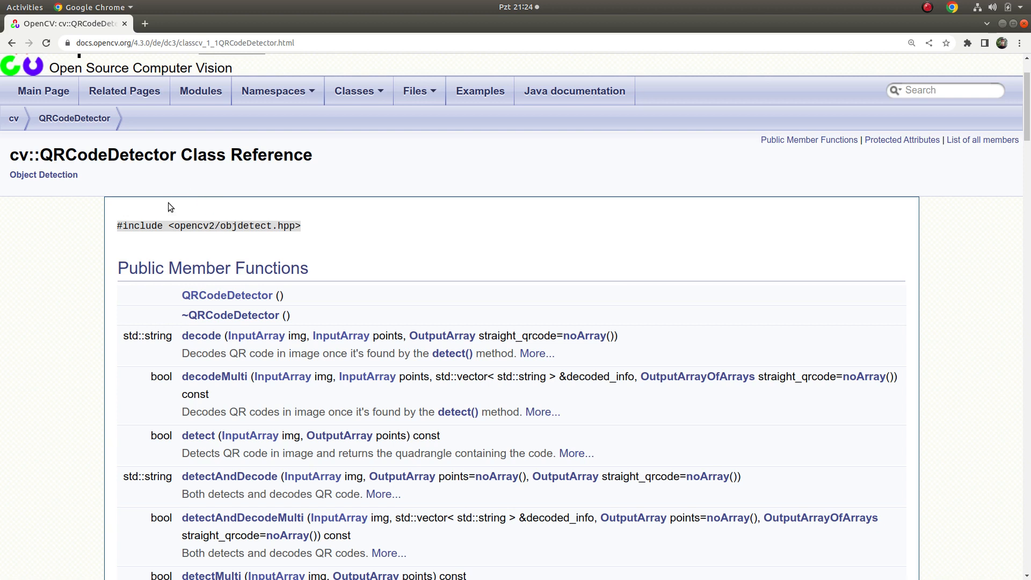
Declare cv::QRCodeDetector qrCode in main and preview the r.jpeg QR code photo
double_click(108, 154)
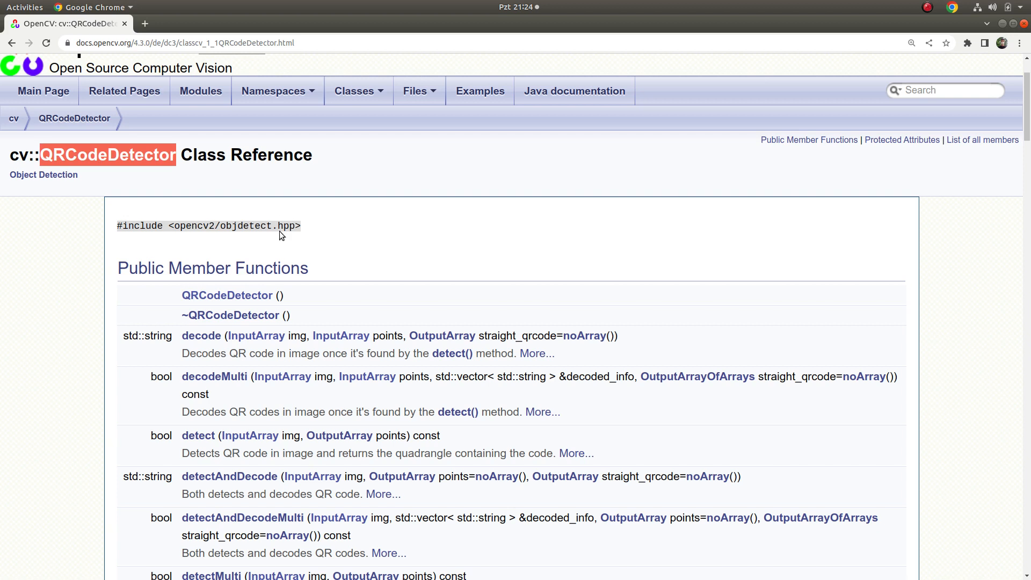
mouse_move(323, 250)
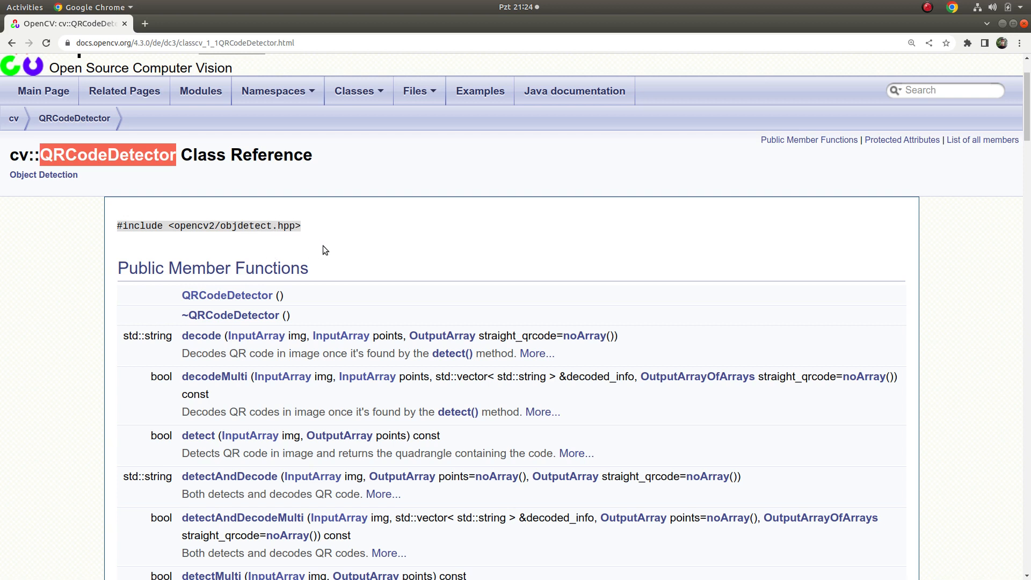
mouse_move(291, 211)
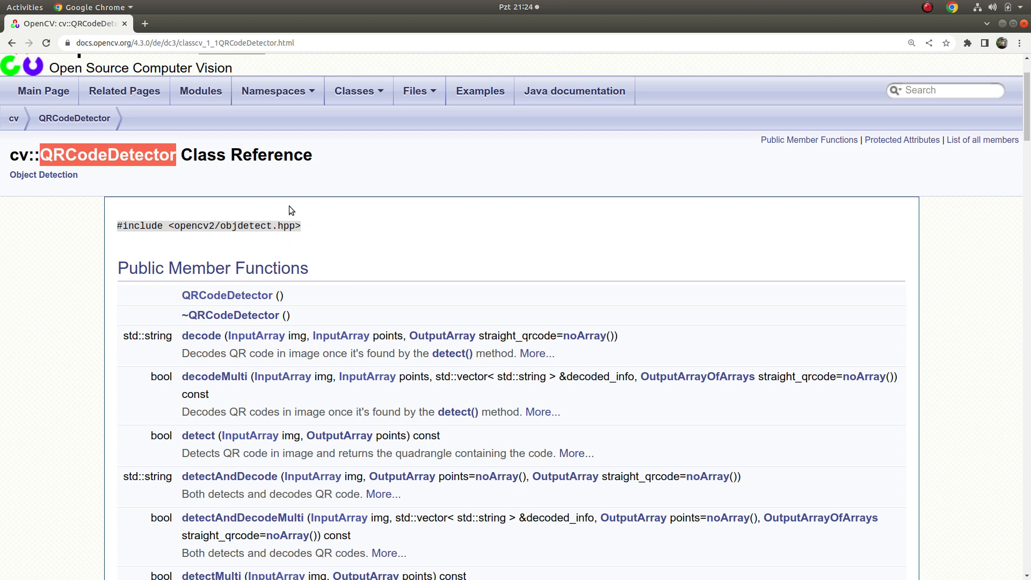
mouse_move(291, 237)
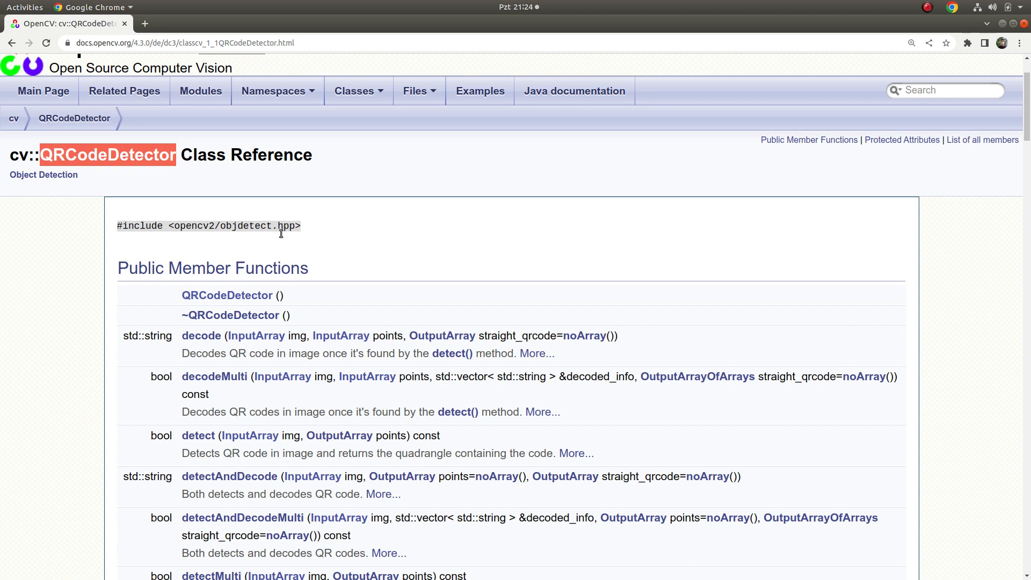
scroll("down", 3)
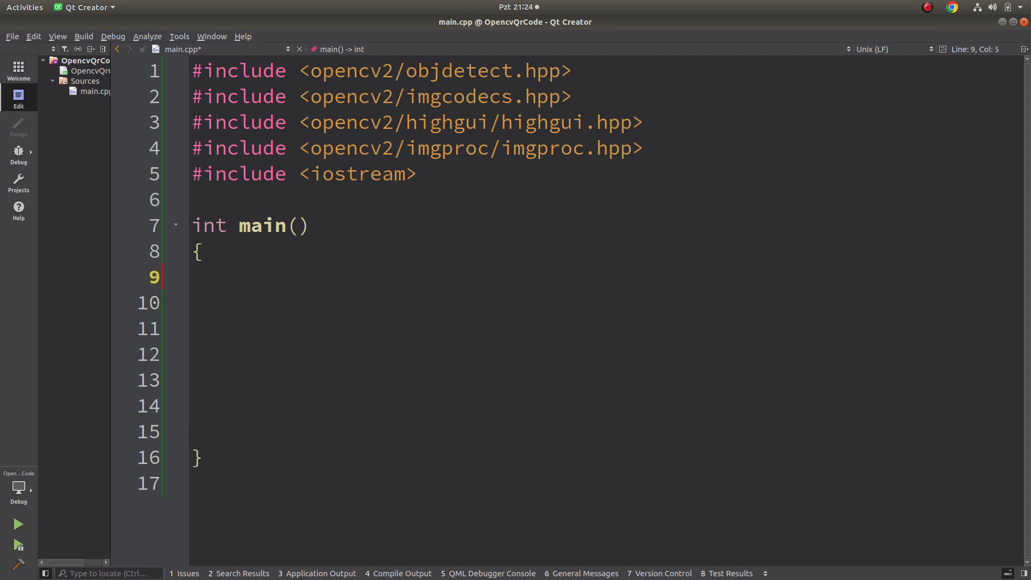
type("cv::")
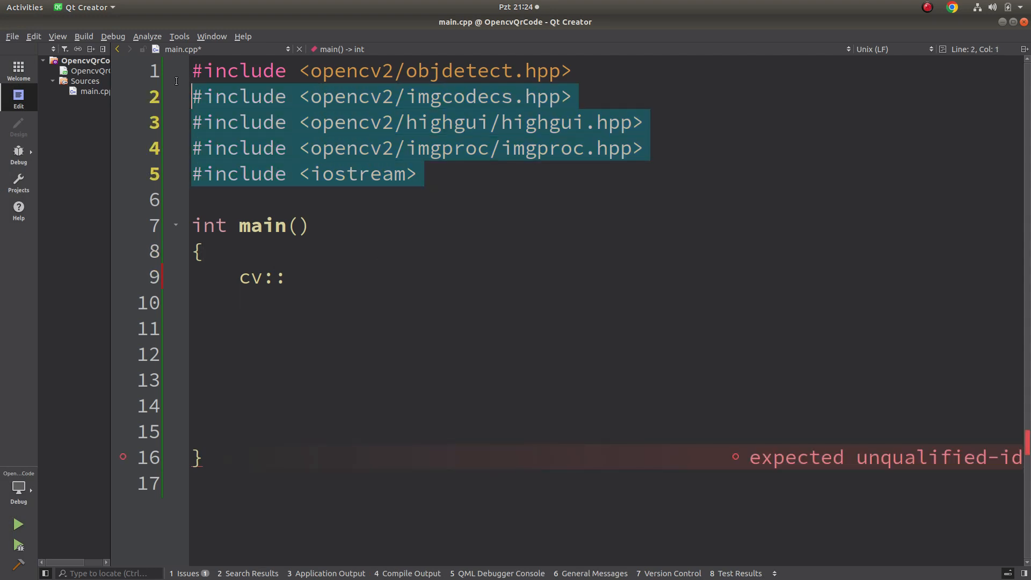
type("Q")
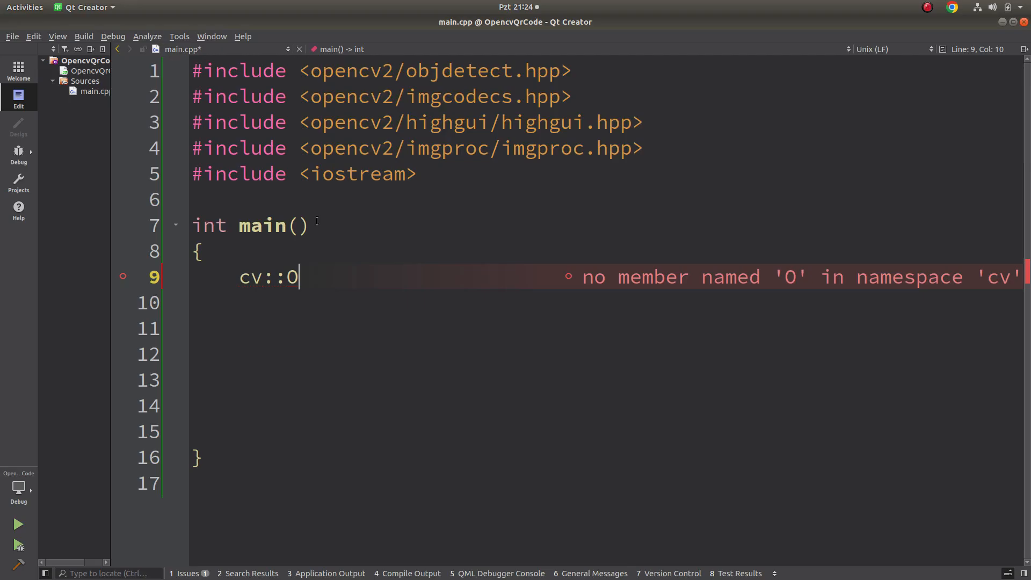
type("QR")
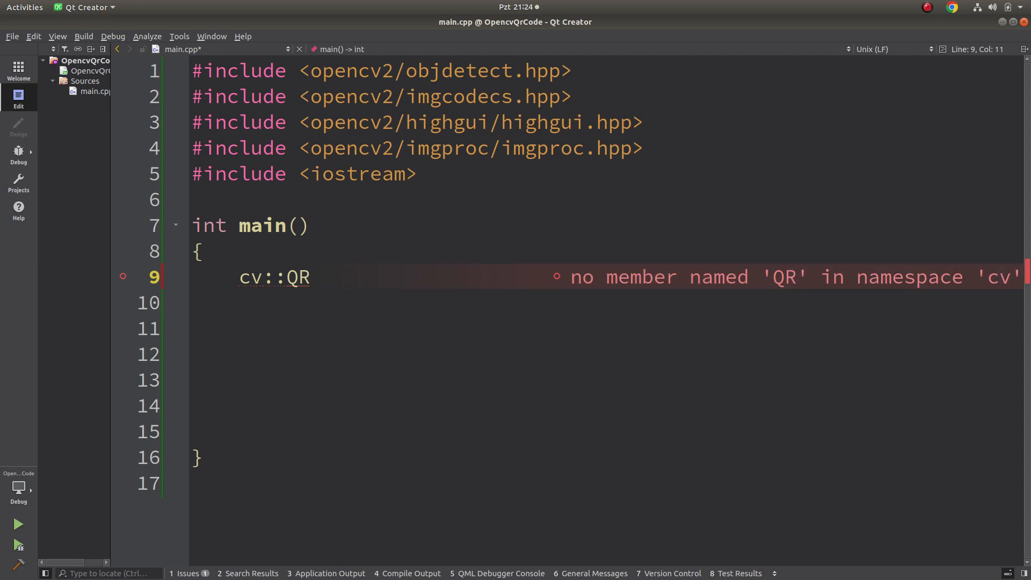
type("CodeDetector")
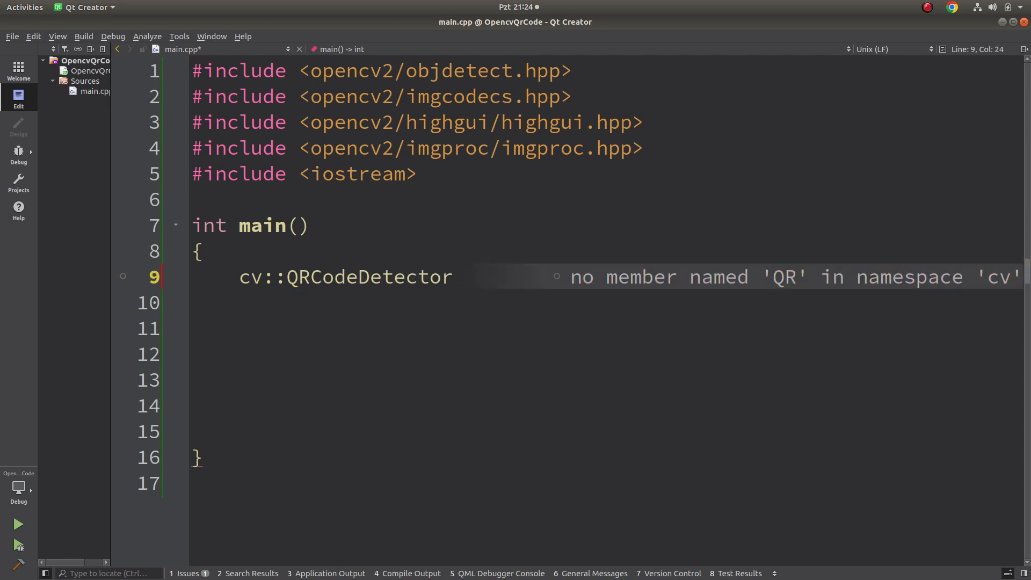
type("qrCod")
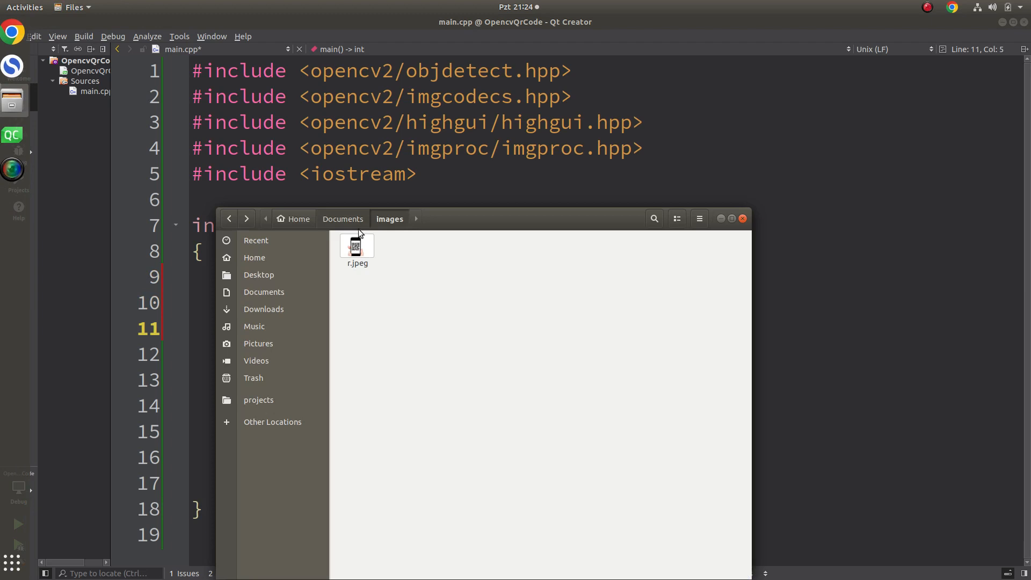
double_click(357, 245)
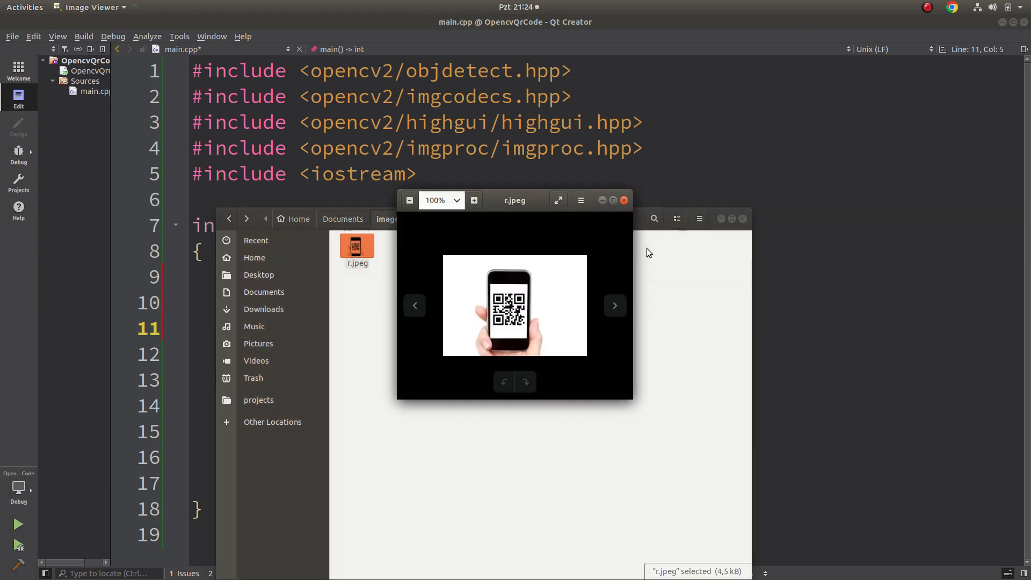
left_click(623, 199)
type("cv")
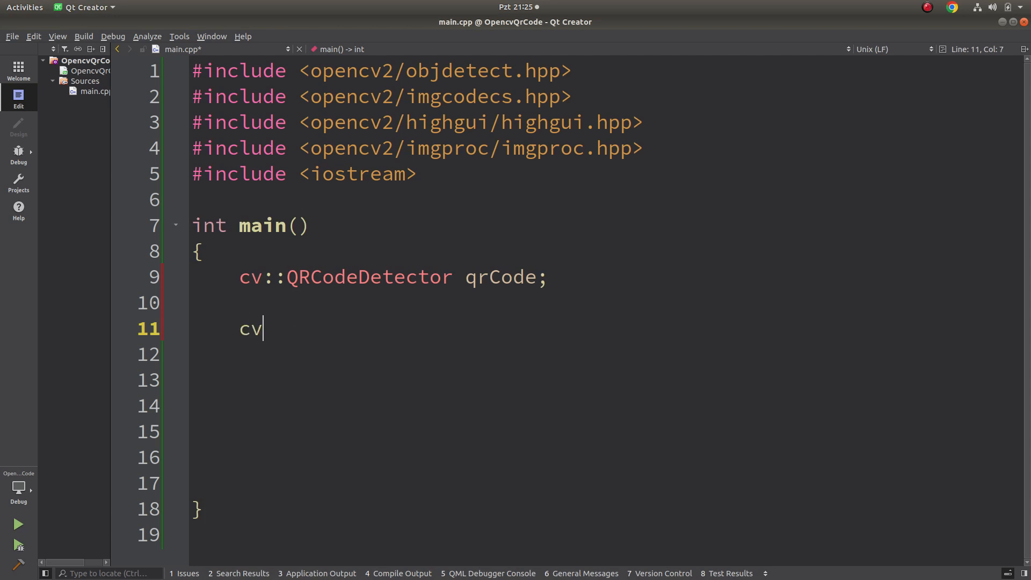
Load /home/code/Documents/images/r.jpeg into cv::Mat img with cv::imread
type("::Ma")
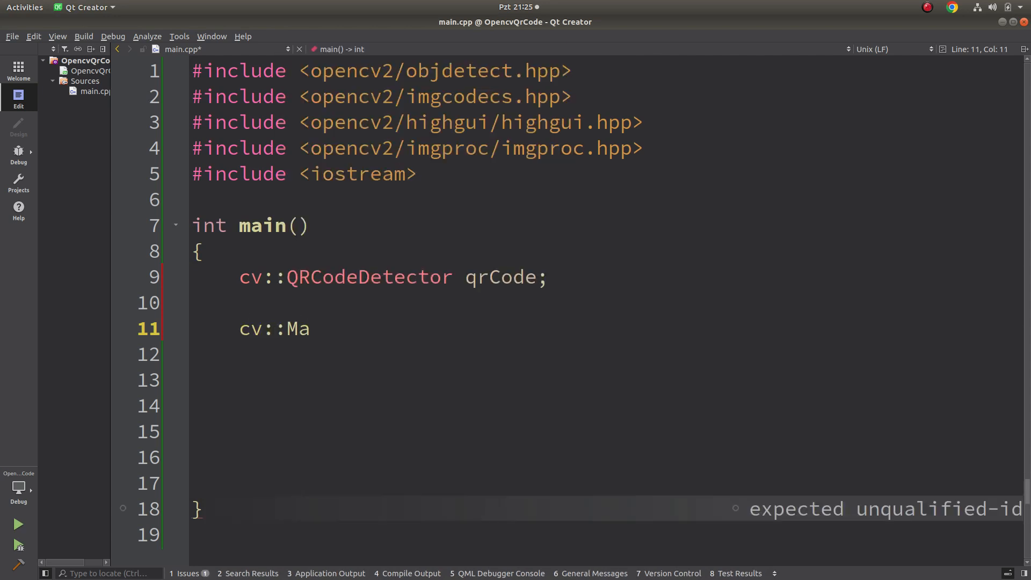
type("t img =")
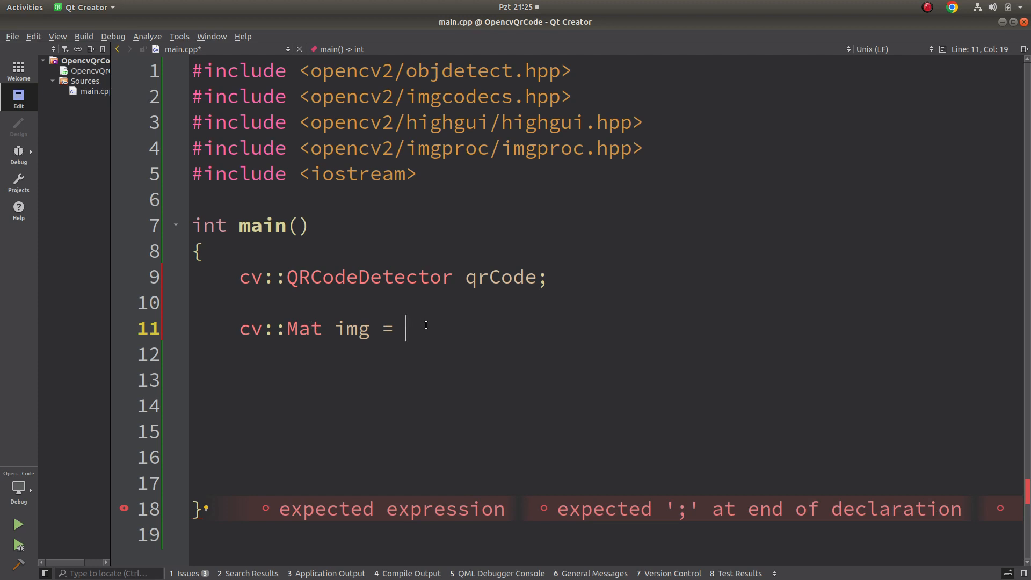
type("cv:")
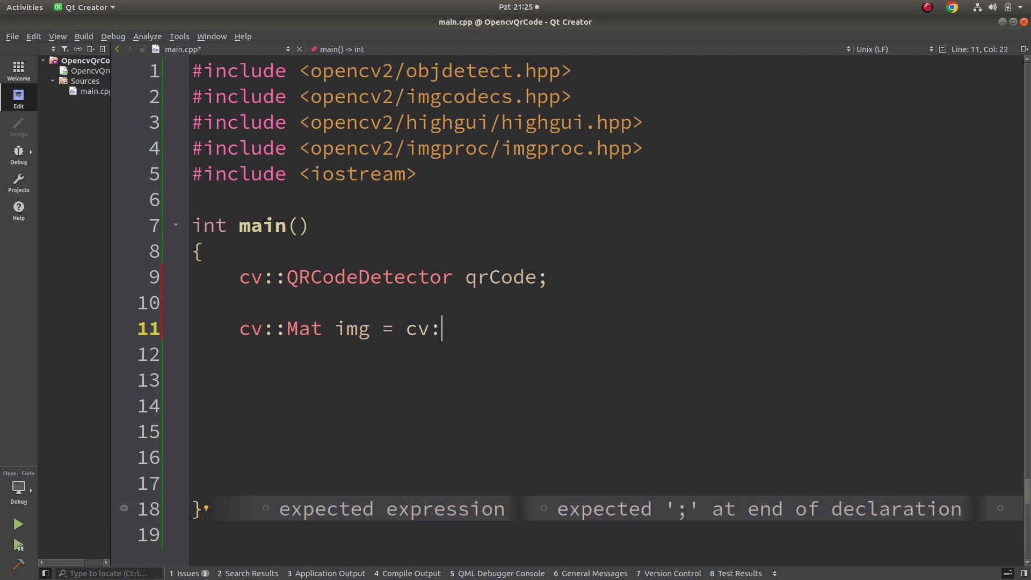
type("im")
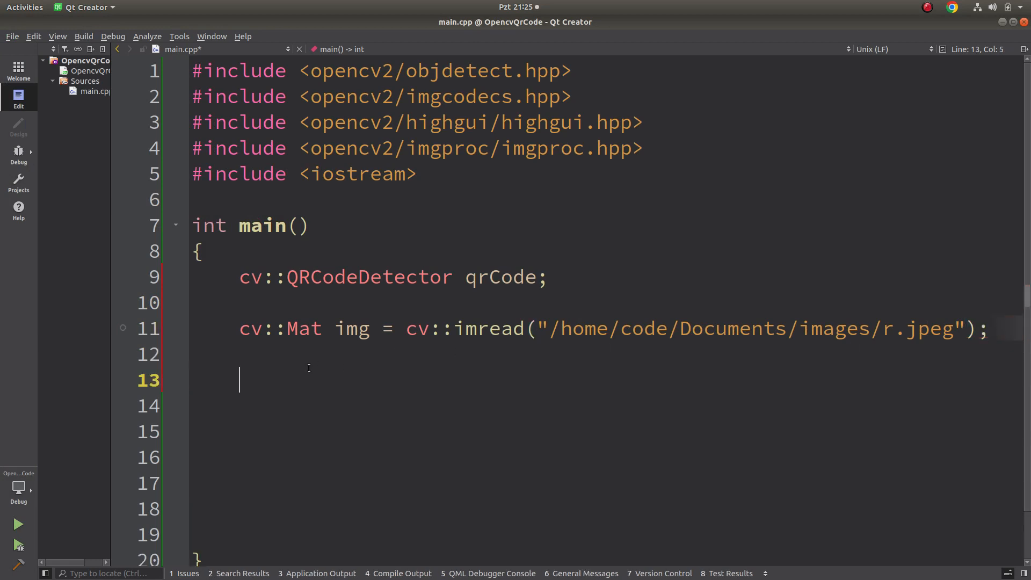
scroll("down", 3)
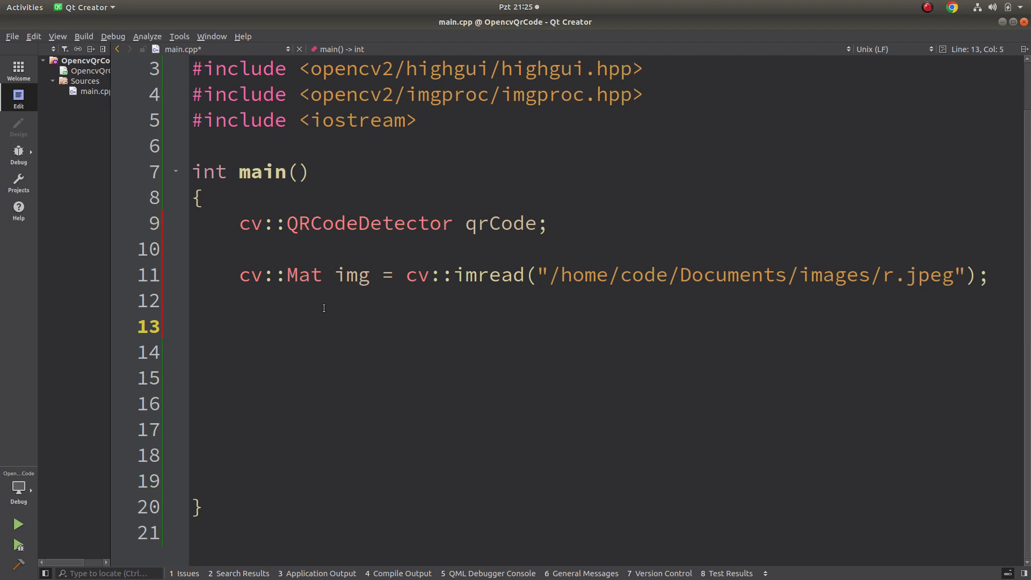
left_click(240, 327)
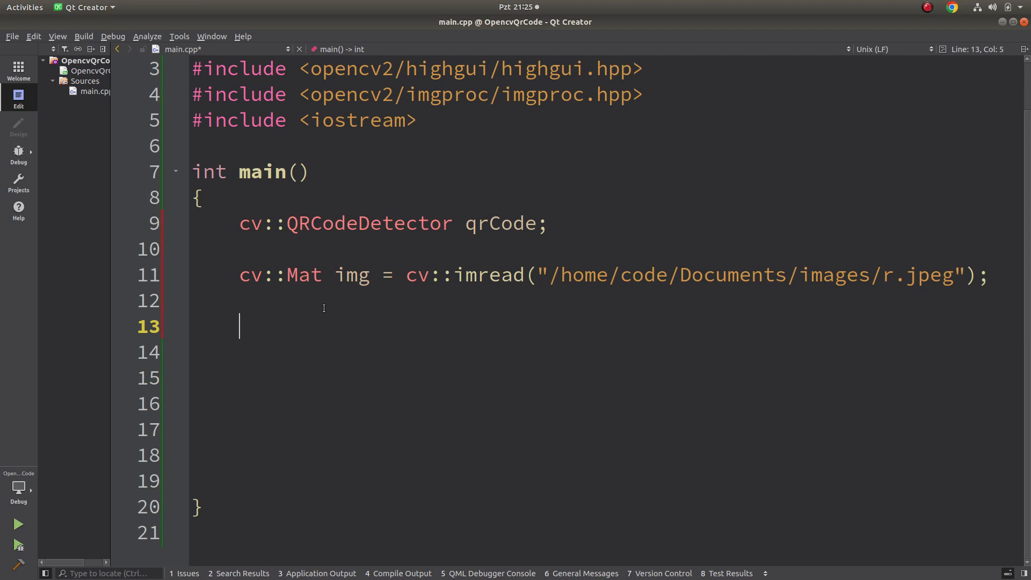
Declare cv::Mat pts and result and call qrCode.detectAndDecode(img, pts, result)
type("qr")
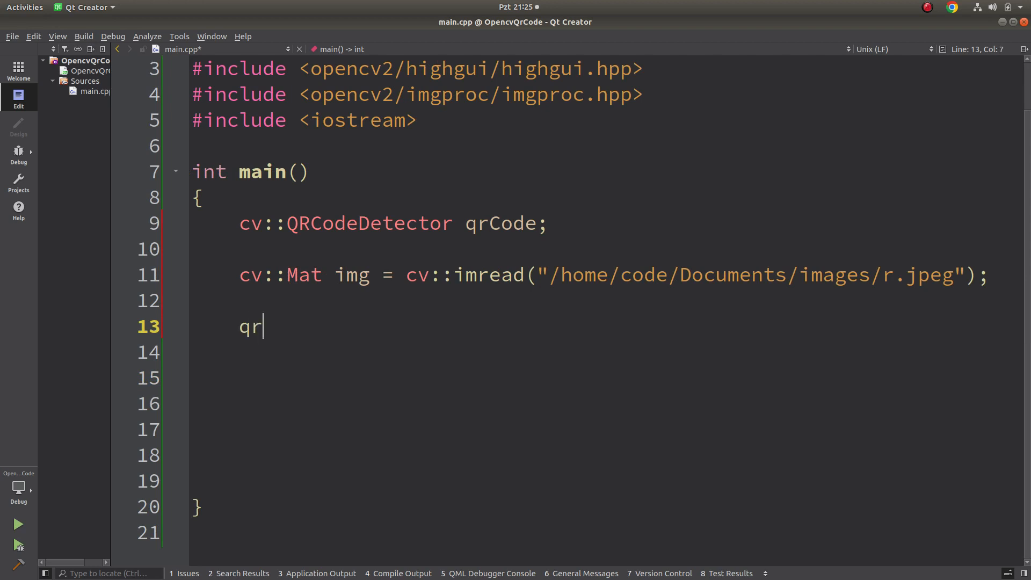
type("Code.")
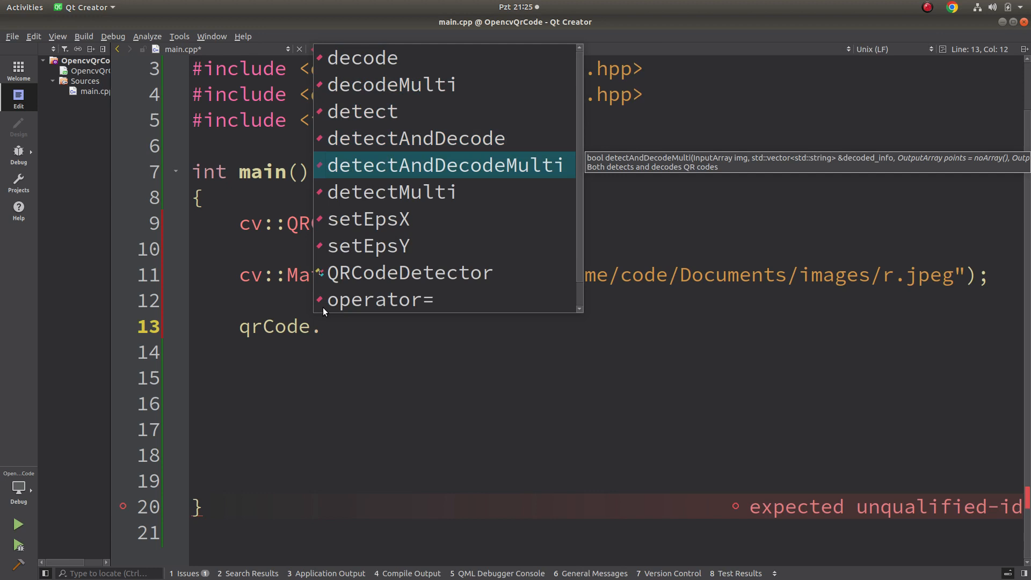
key("Up")
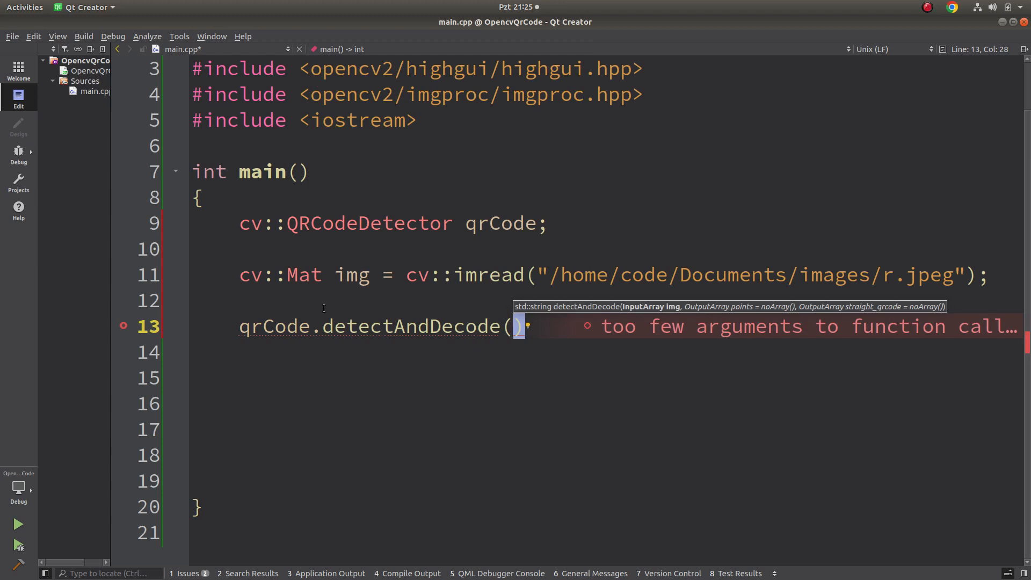
type("img,")
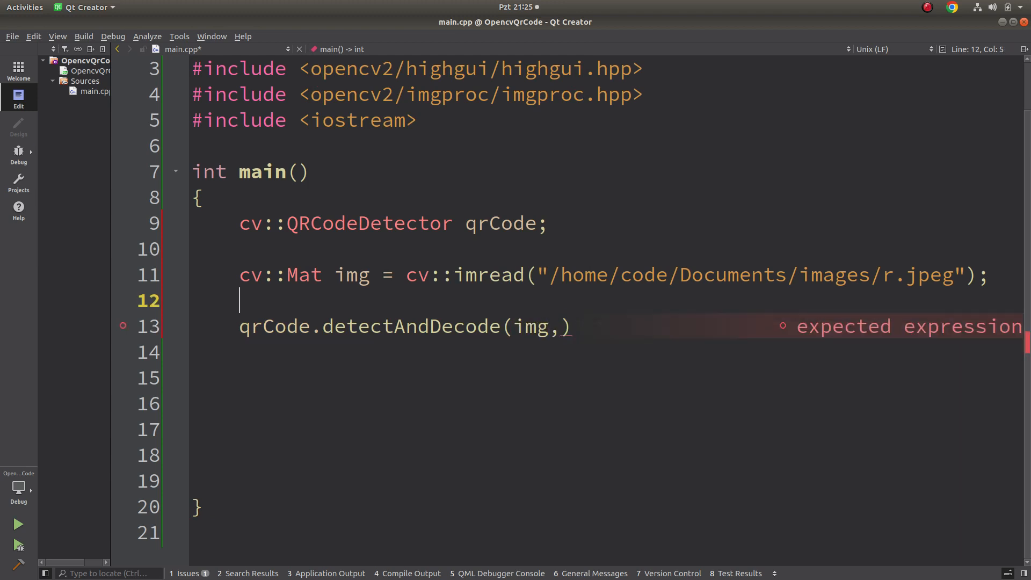
type("cv::Mat")
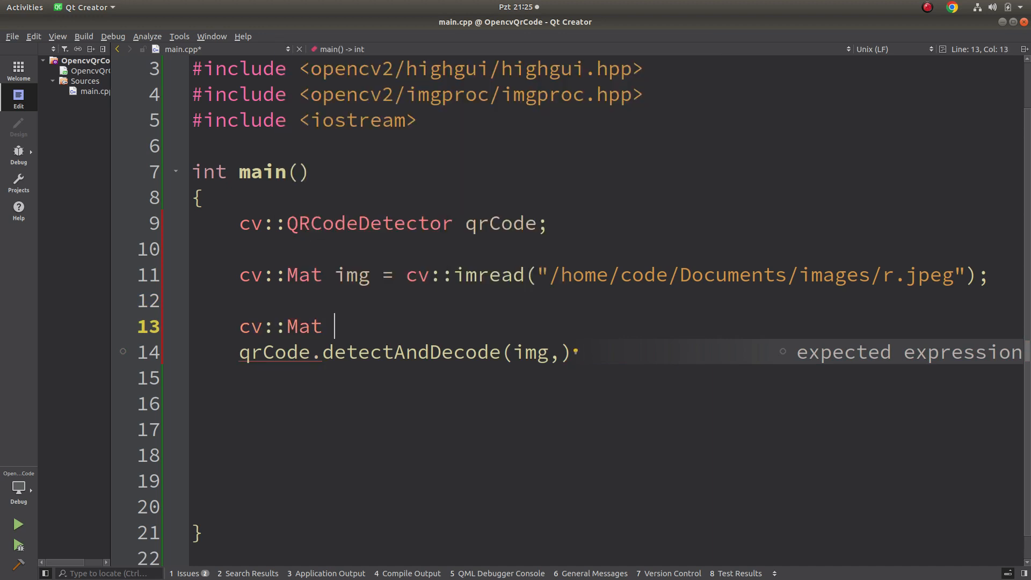
type("p")
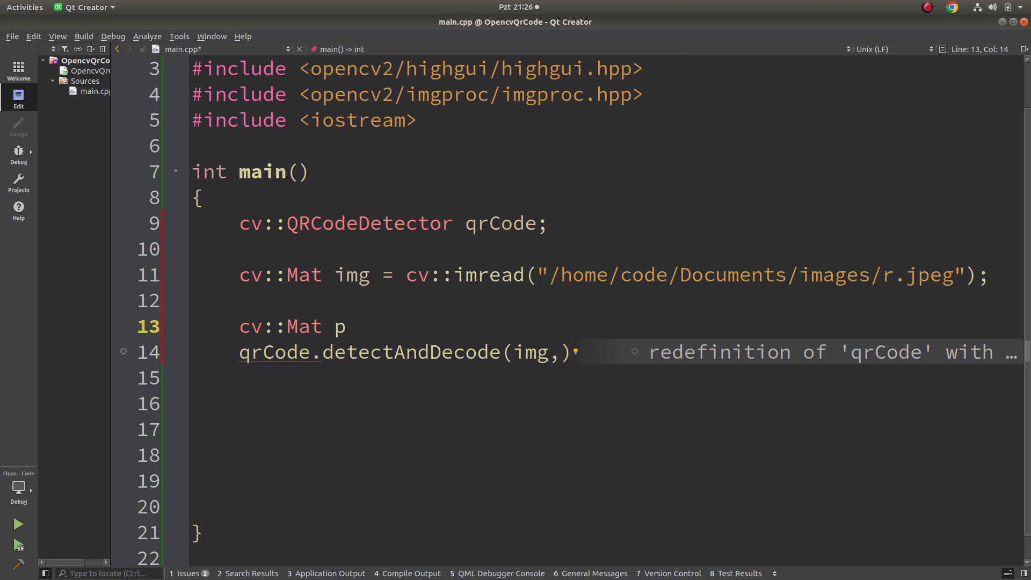
type("ts")
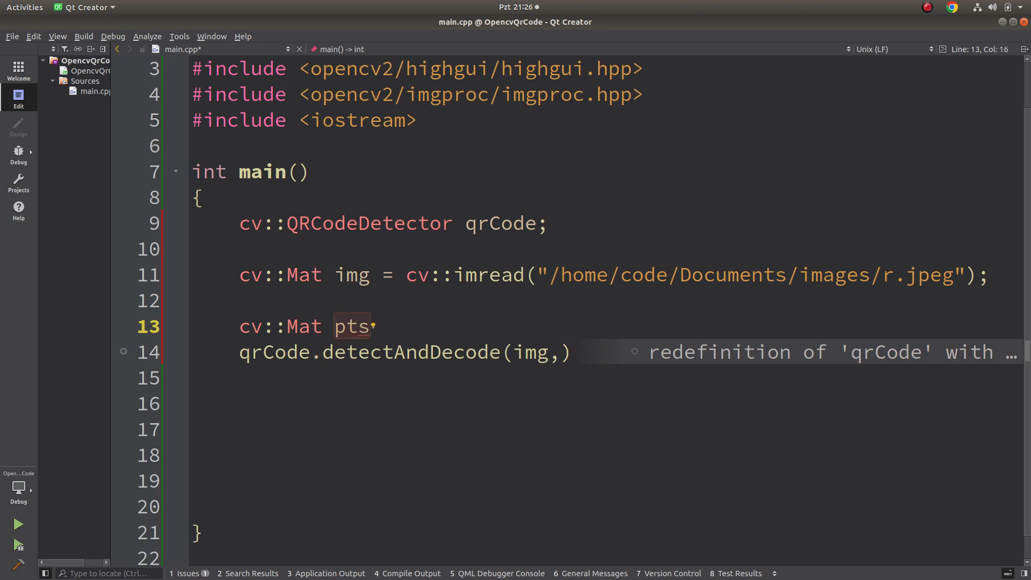
type(",")
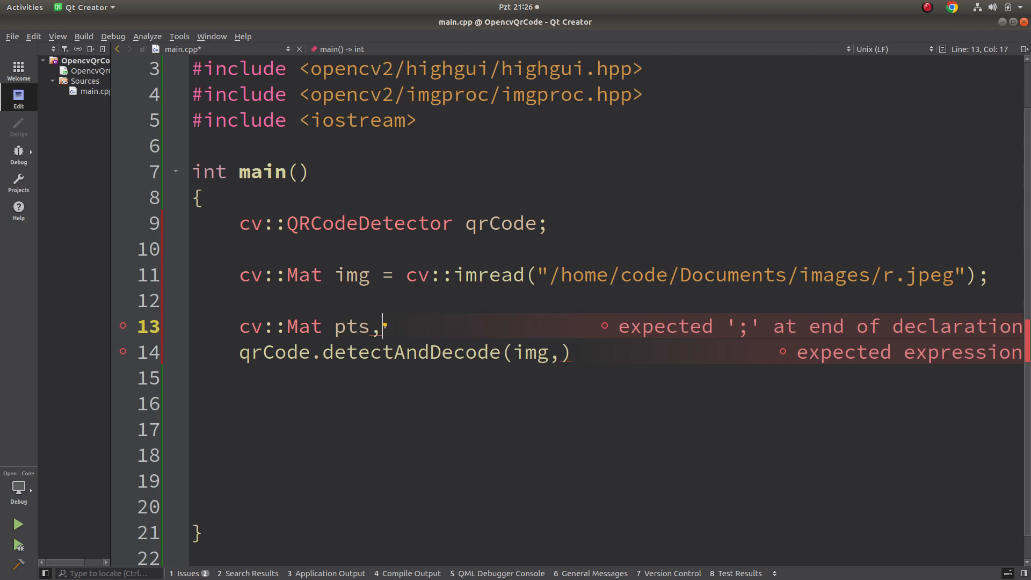
type("re")
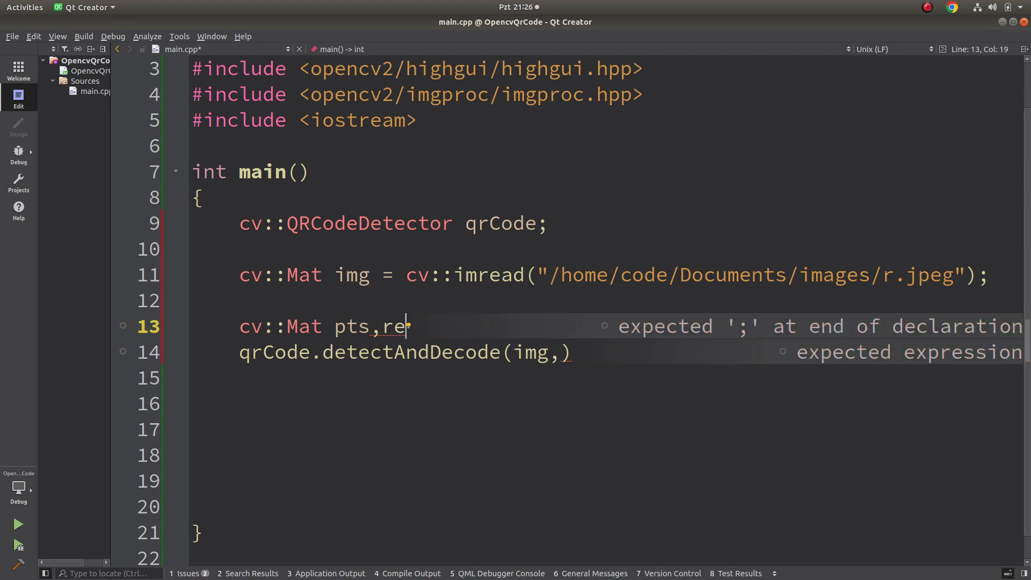
type("sult;")
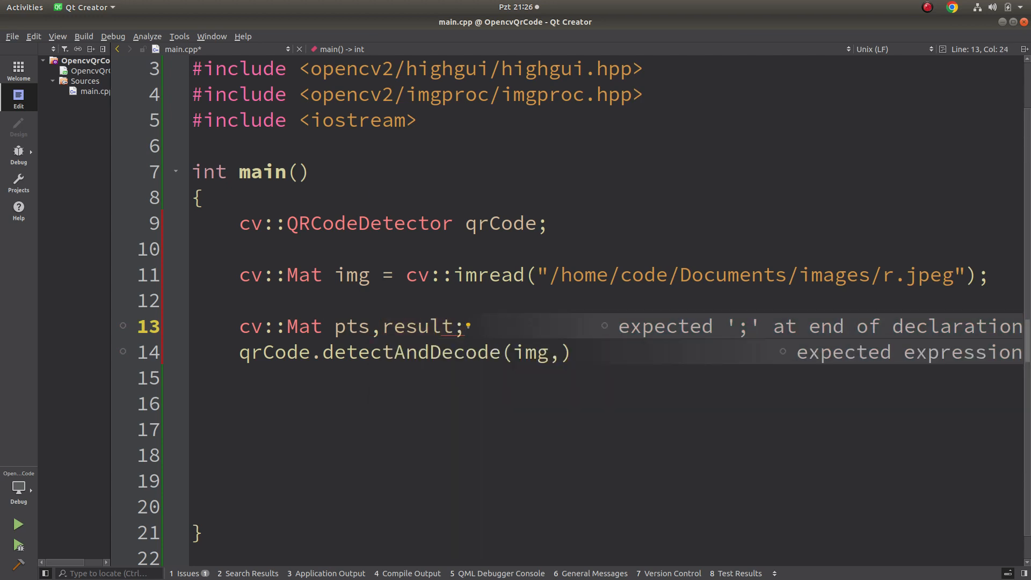
left_click(564, 352)
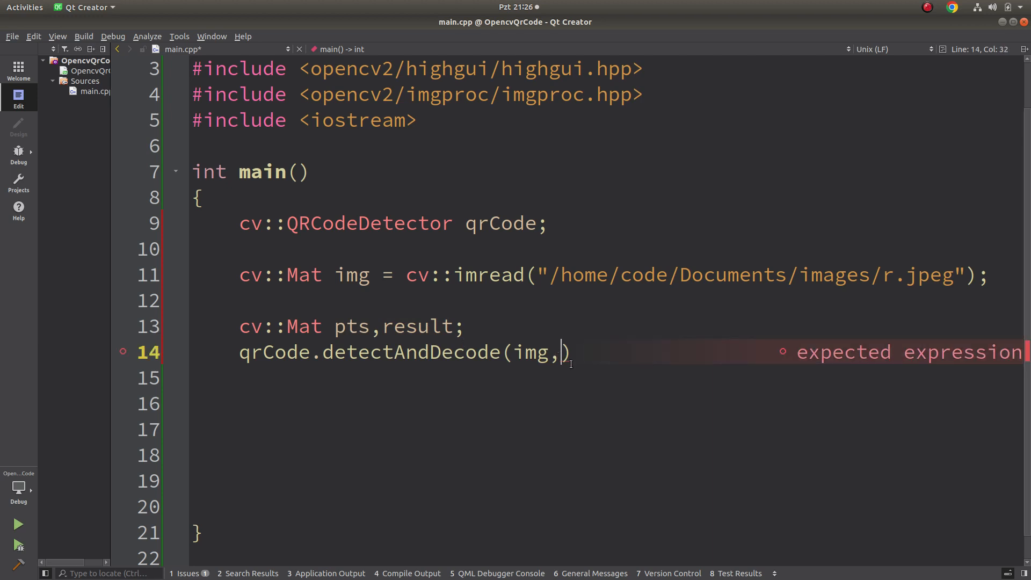
type("pts")
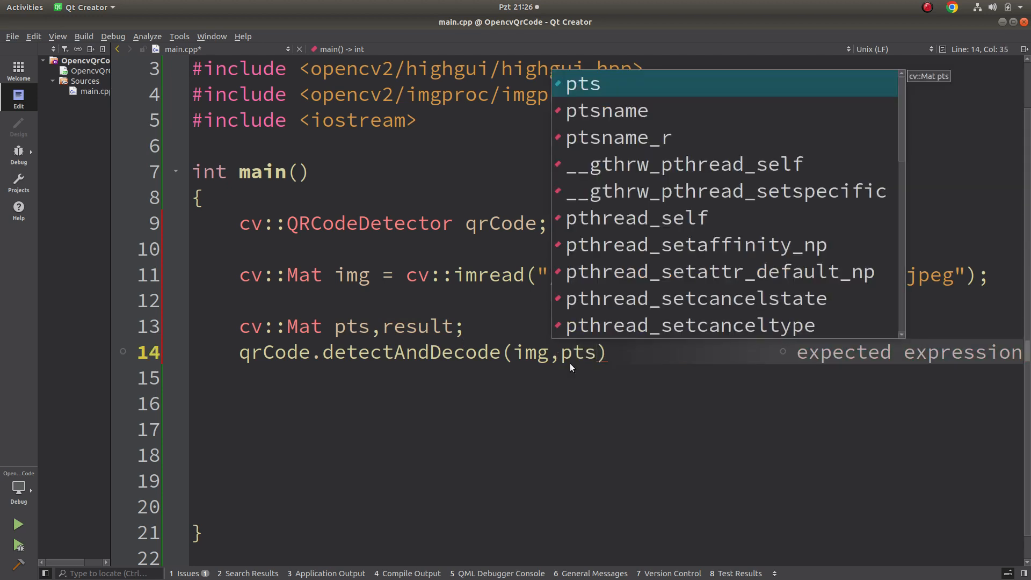
type(",re")
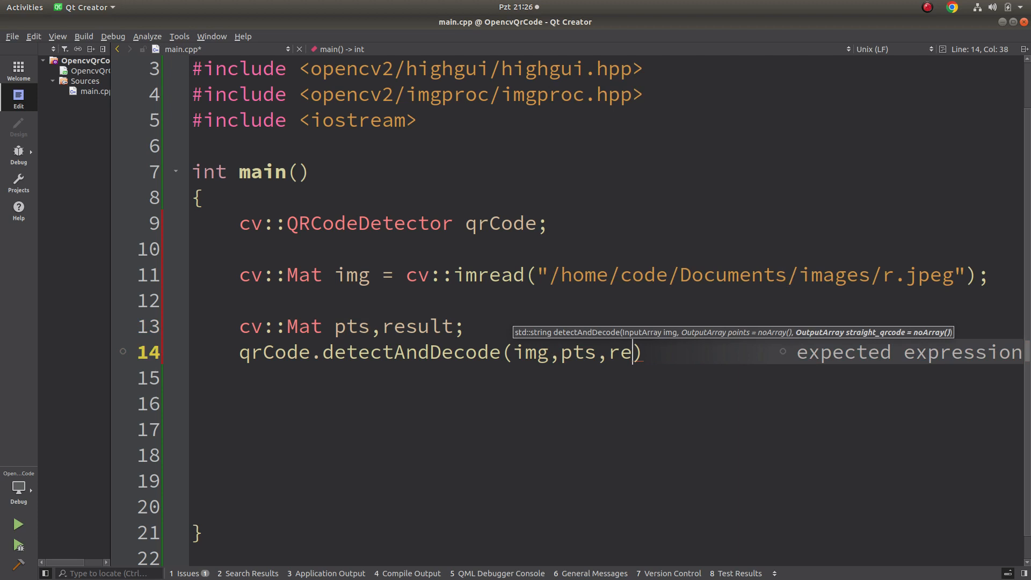
type("sult);")
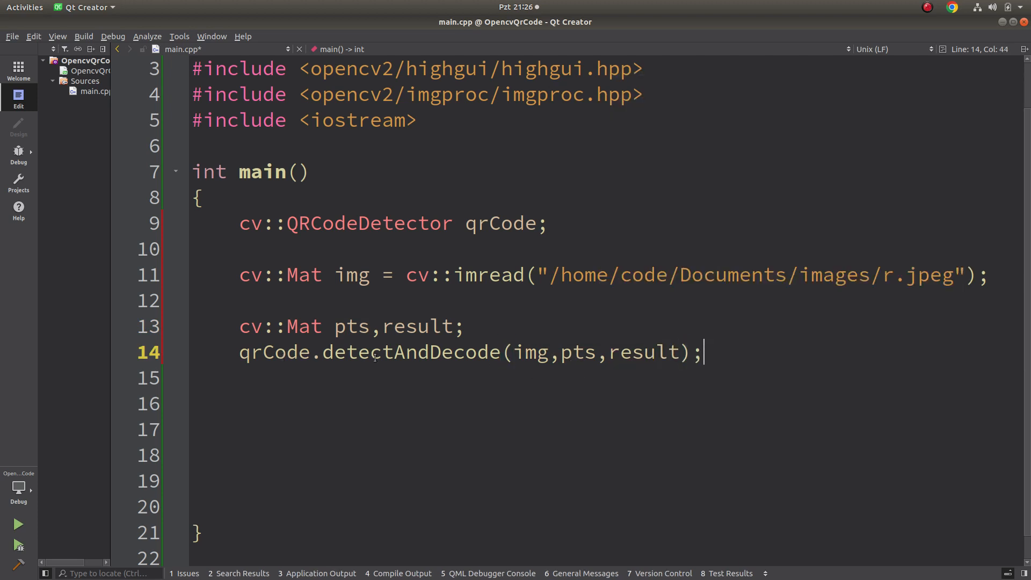
mouse_move(276, 352)
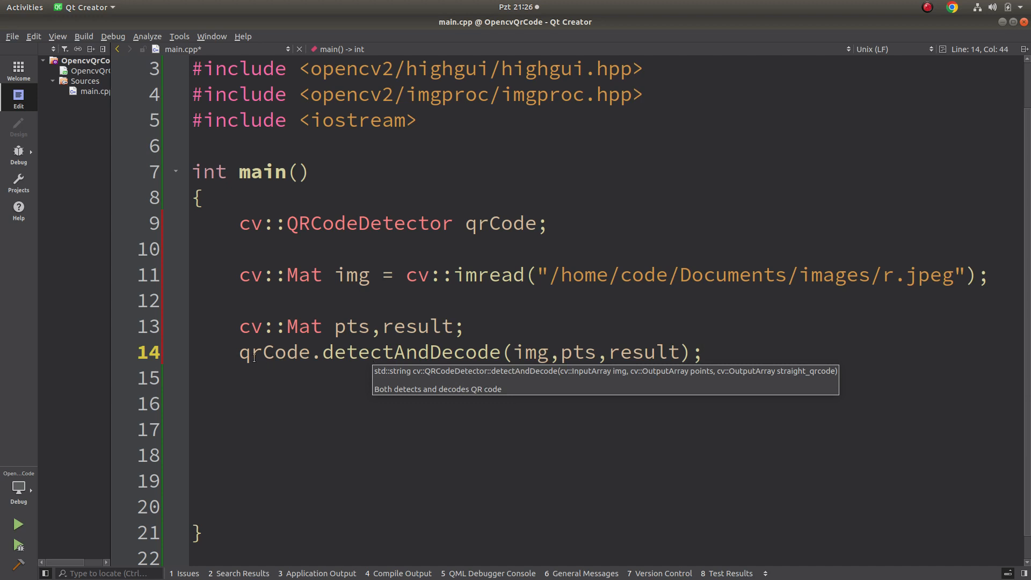
Store the decoded text in std::string qrData and print it with std::cout
type("std::")
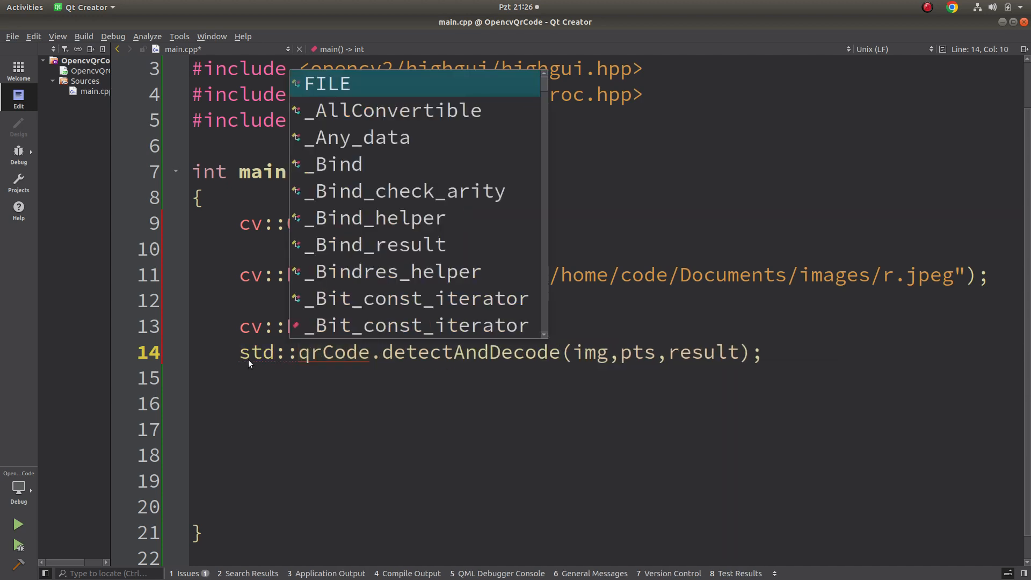
type("string d")
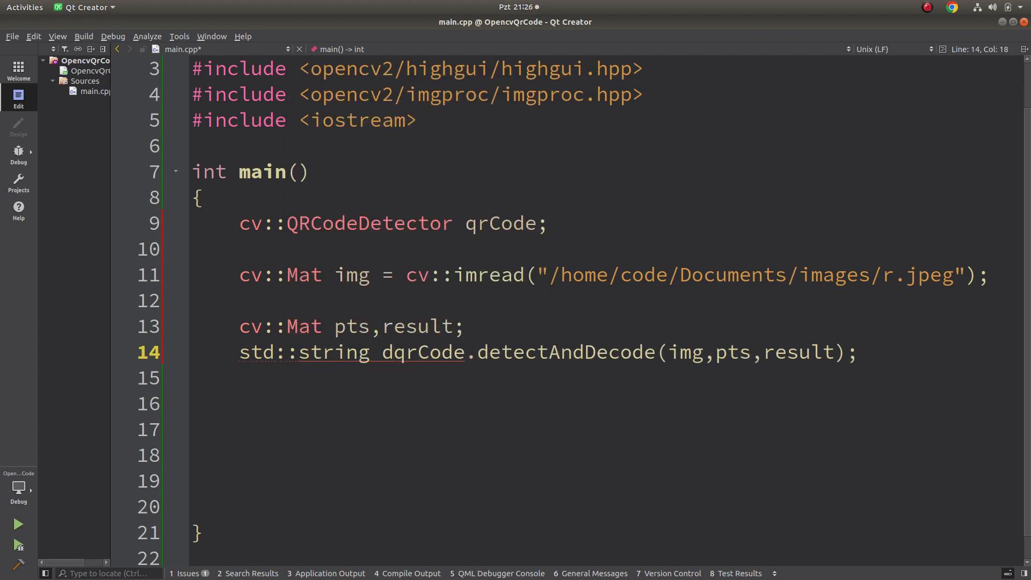
type("qrData")
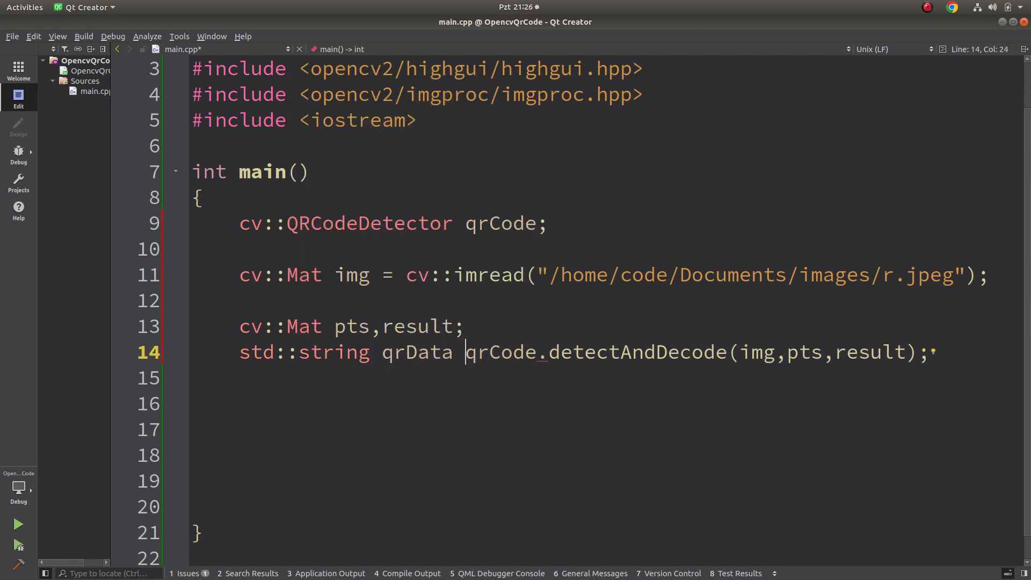
type("=")
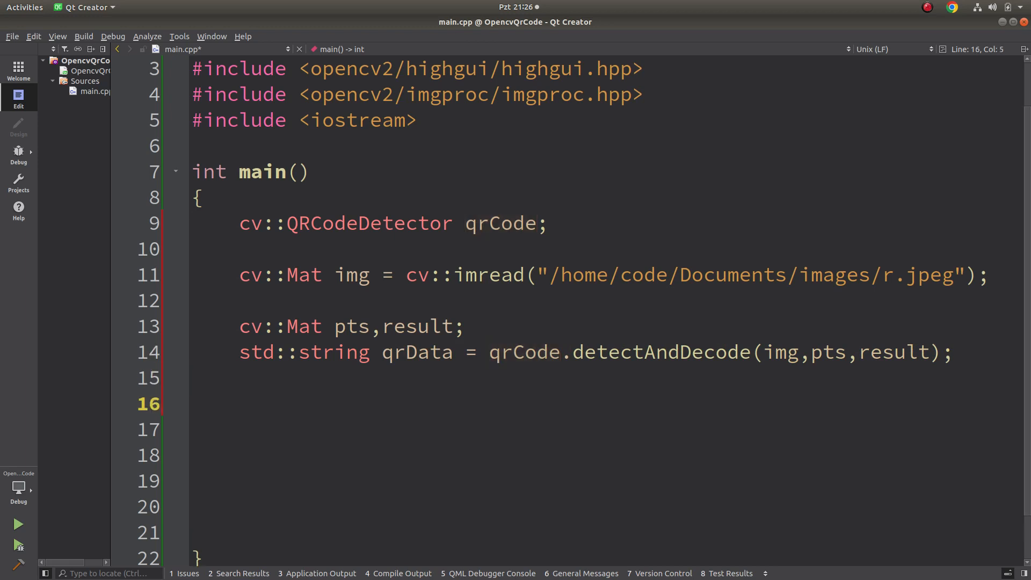
type("s")
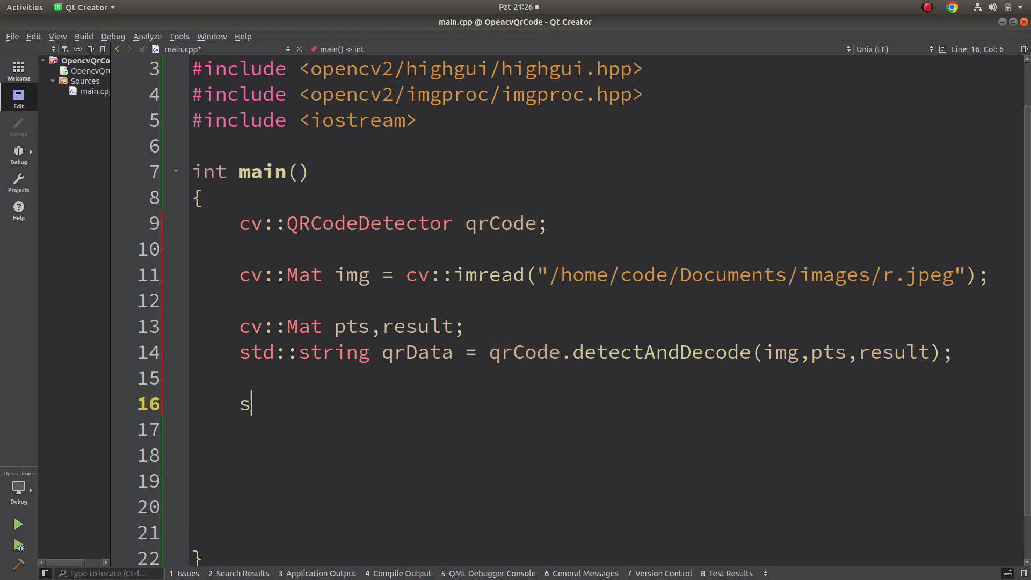
type("td::cout<<")
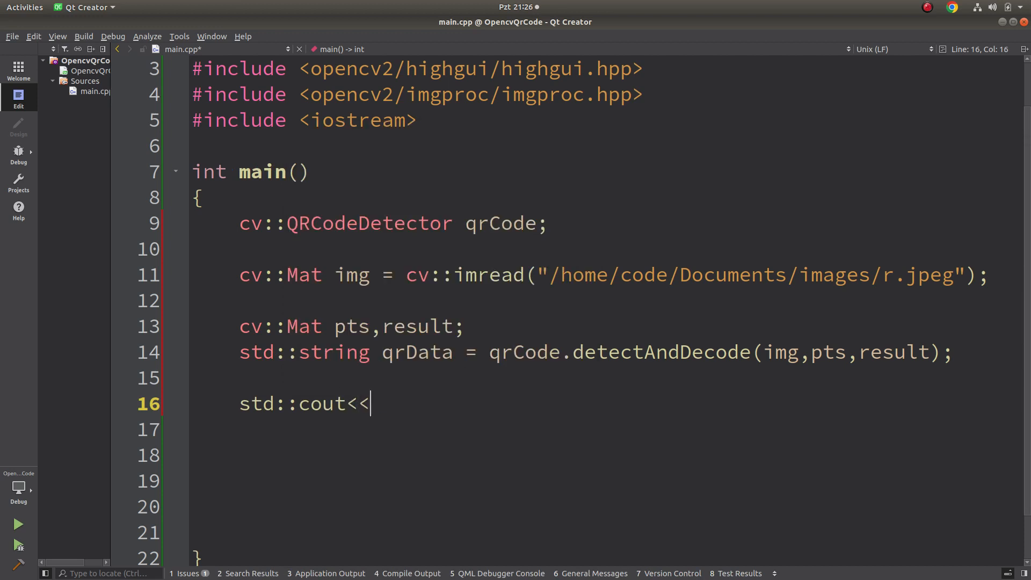
type("qr")
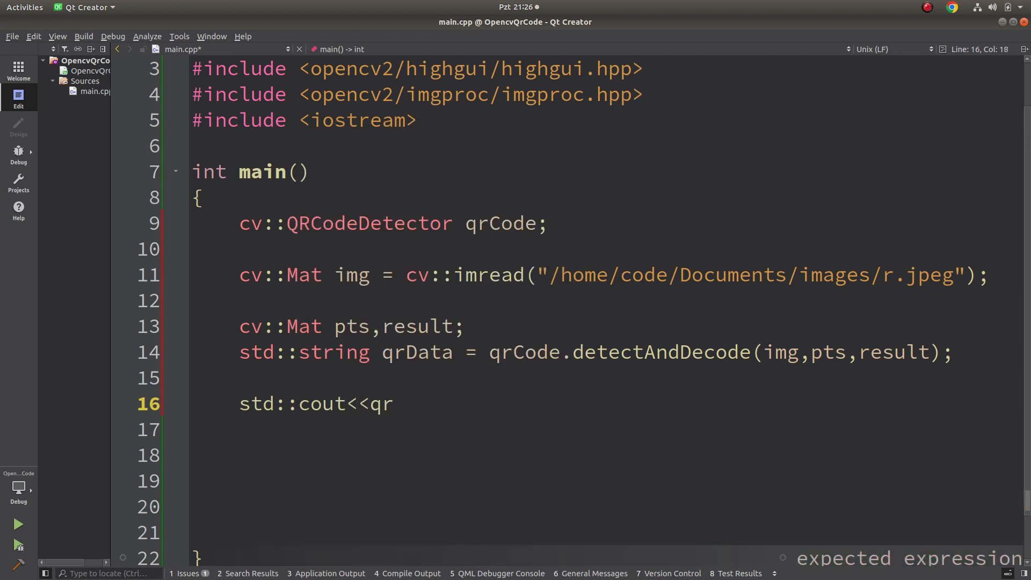
type("Data<<std")
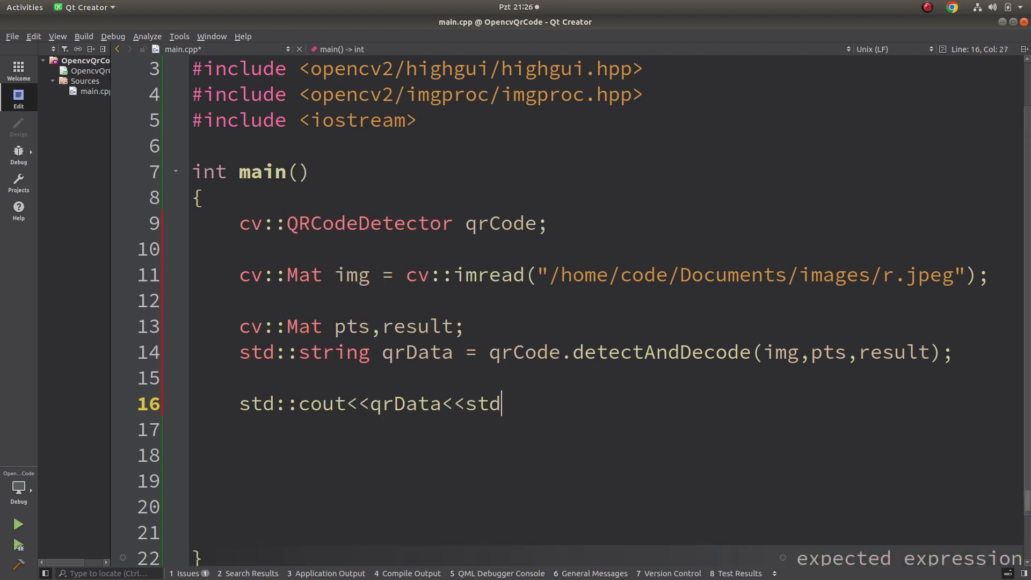
type("::endl;")
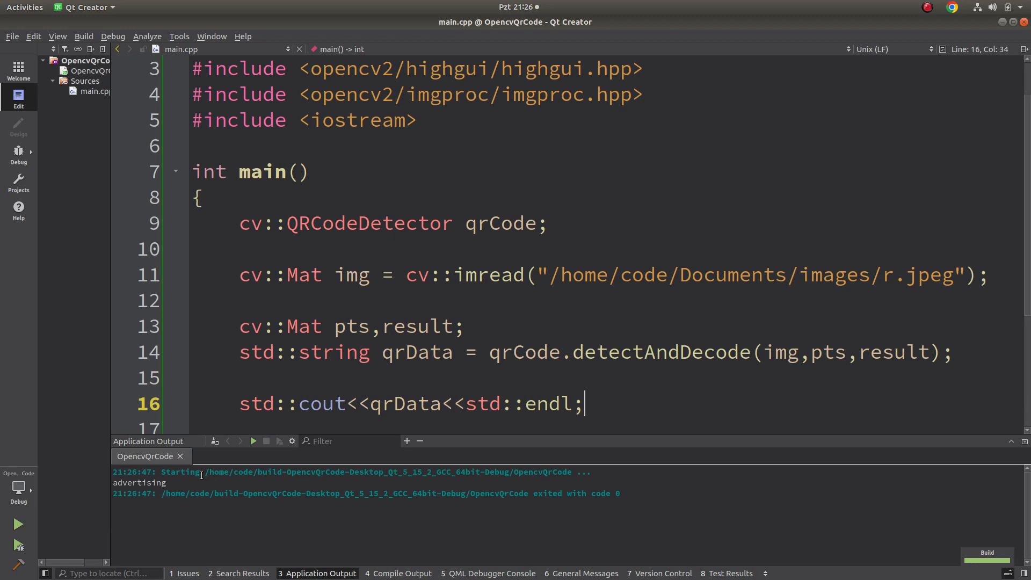
Show result in window "A" and img in window "B", then add cv::waitKey(0)
double_click(138, 483)
type("cv::imshow(")
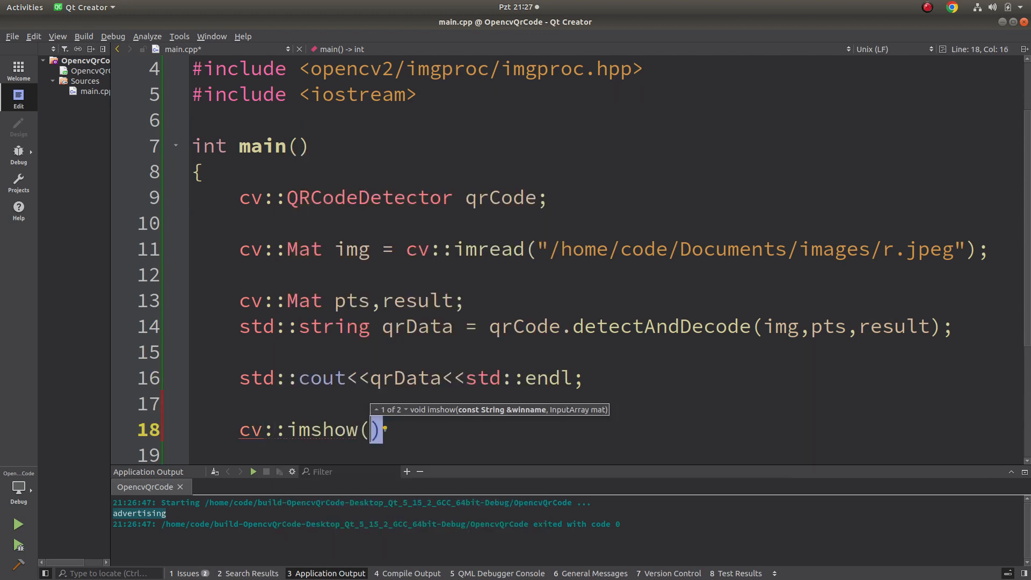
type("\"A\",result")
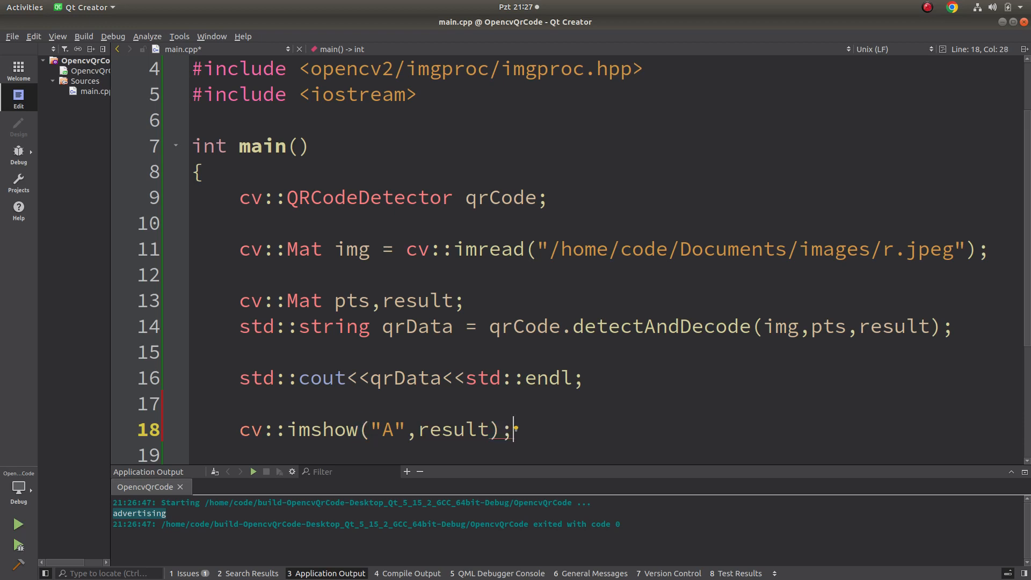
scroll("down", 3)
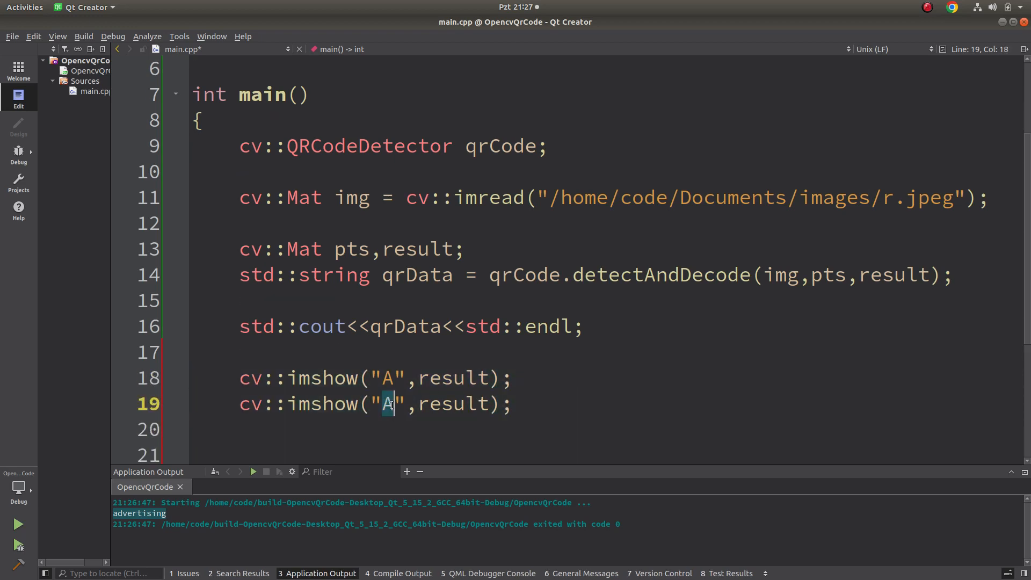
type("B")
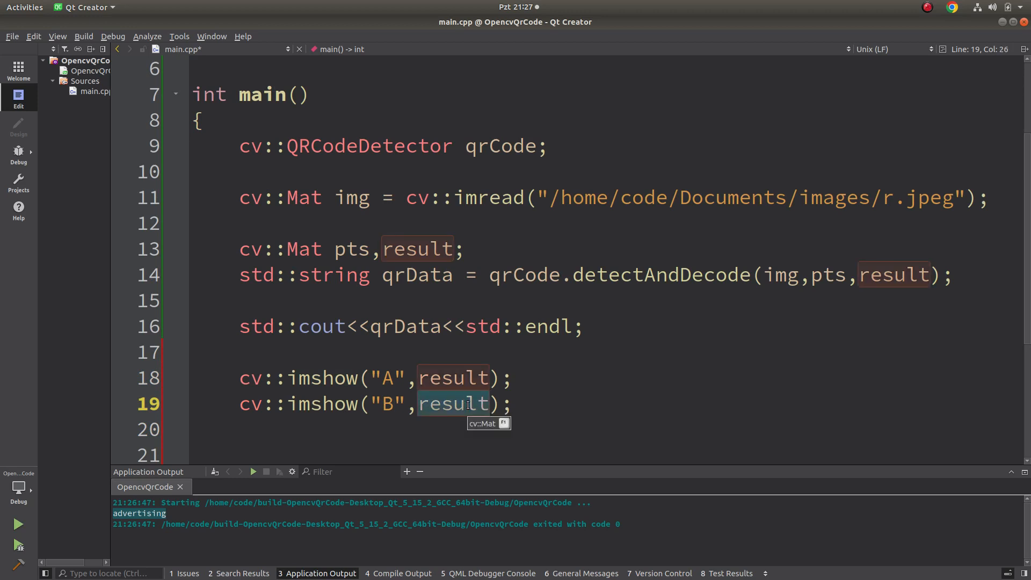
type("img")
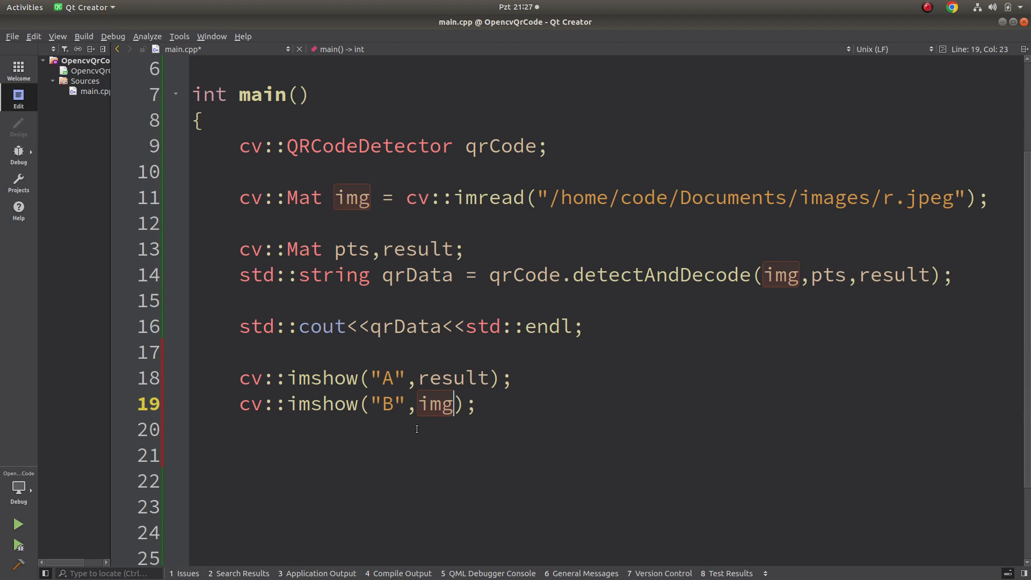
type("cv::ws")
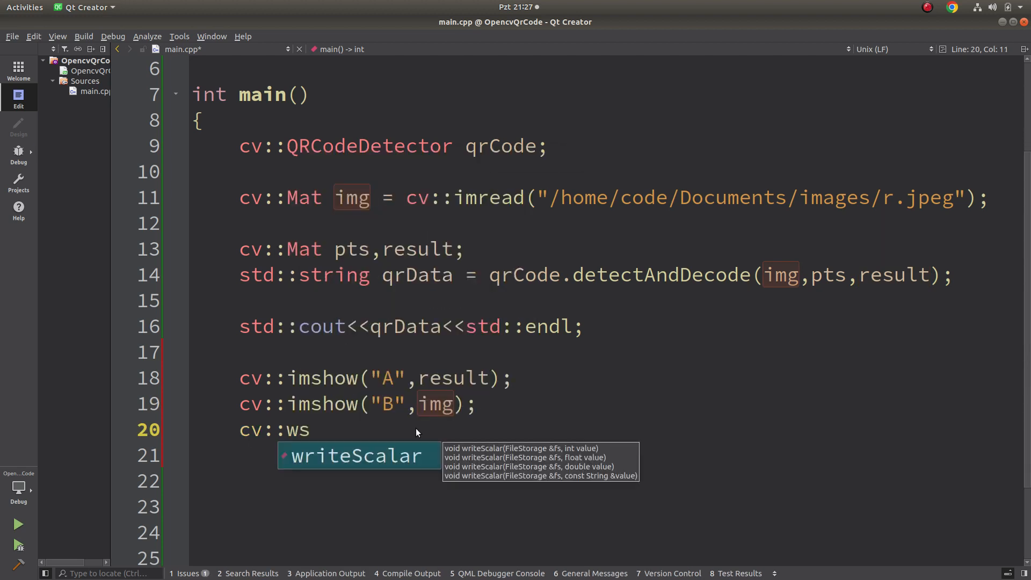
type("waitKey();")
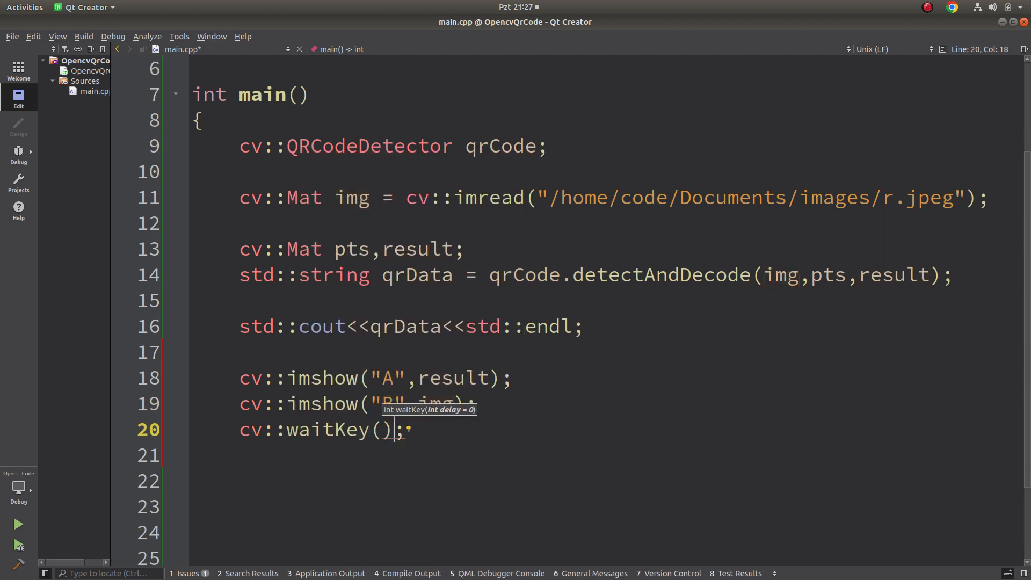
type("0")
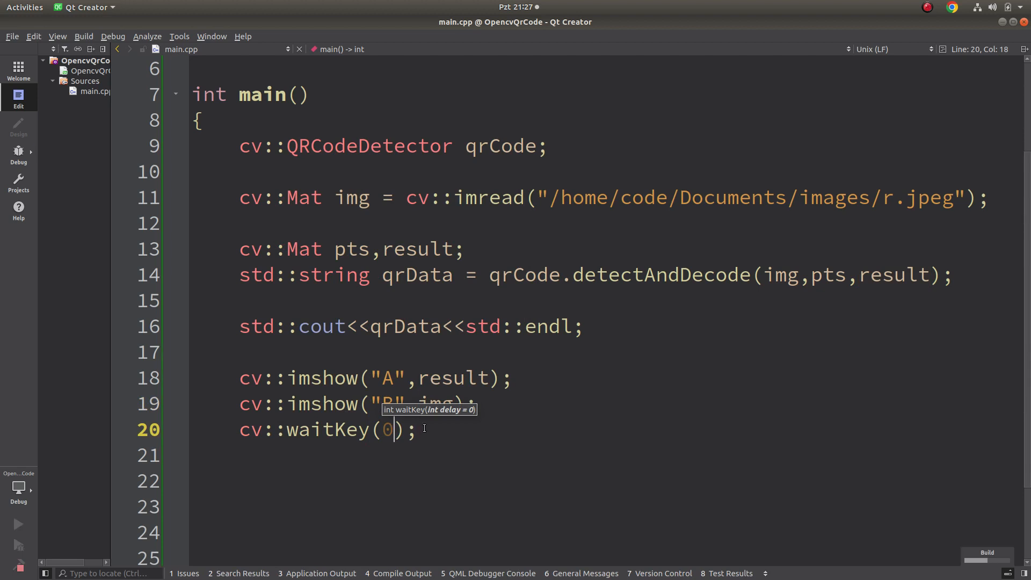
Run the program and drag the decoded QR result window aside to inspect windows A and B
left_click(18, 524)
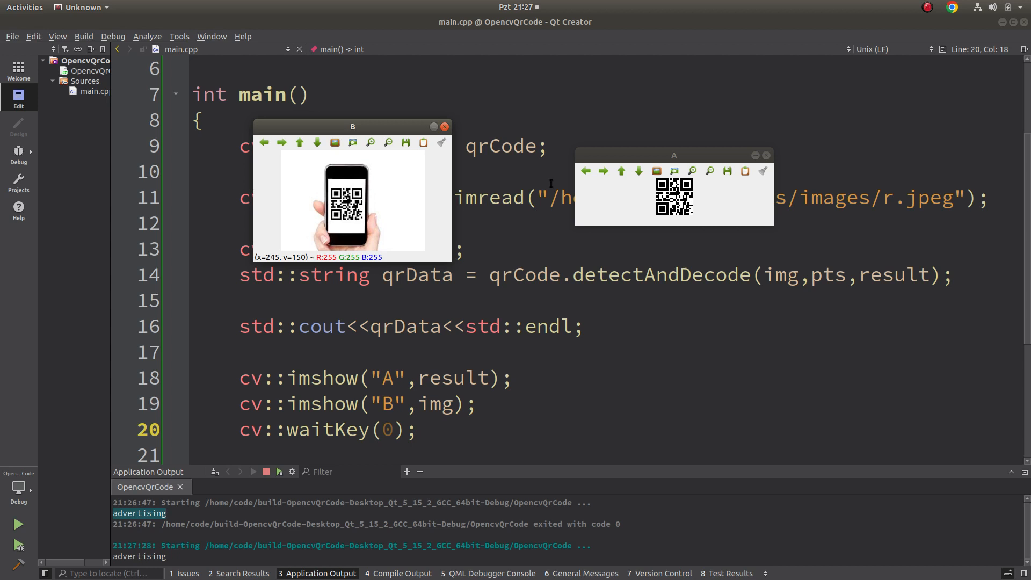
mouse_move(643, 226)
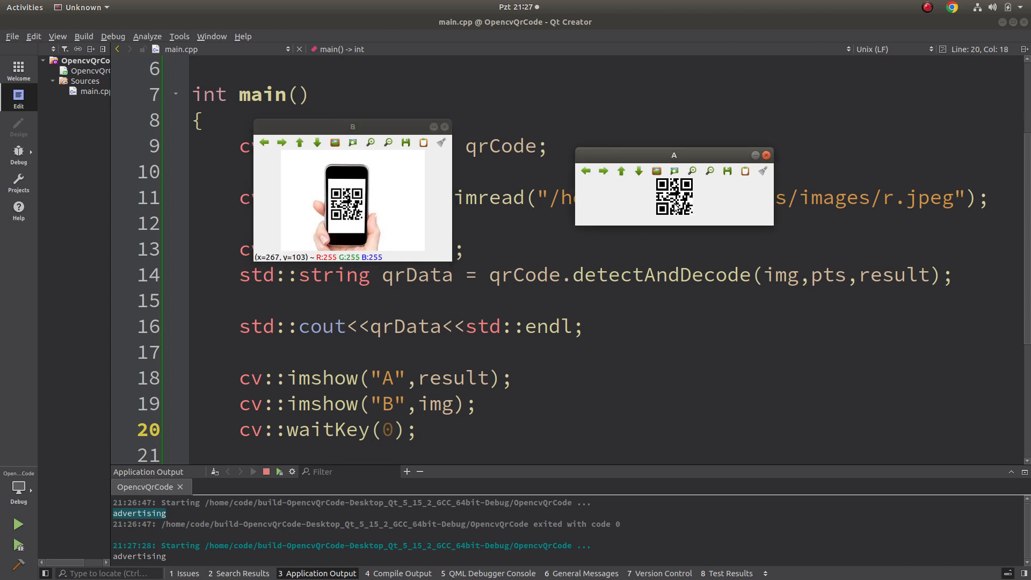
left_click_drag(674, 154, 767, 143)
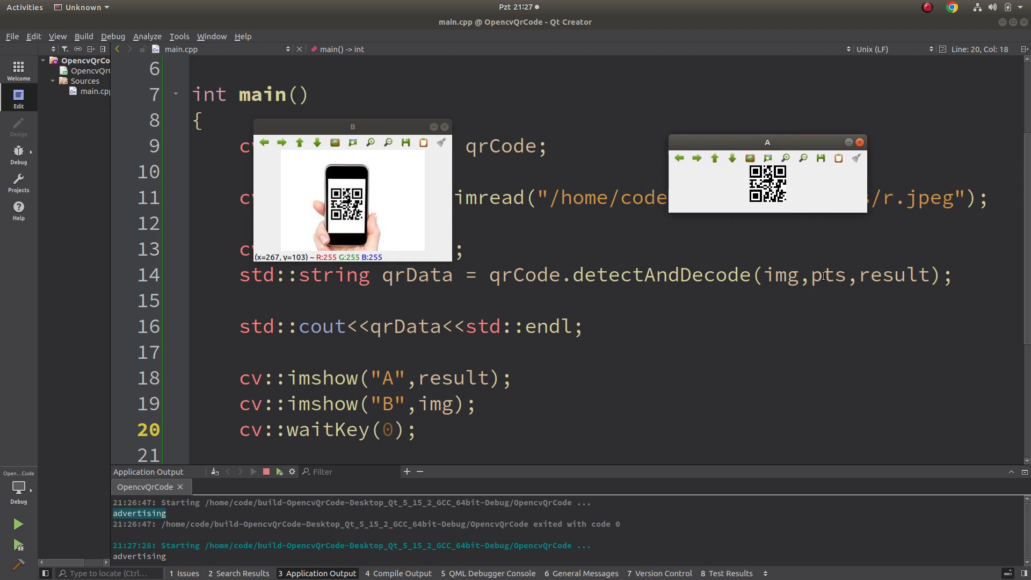
mouse_move(342, 204)
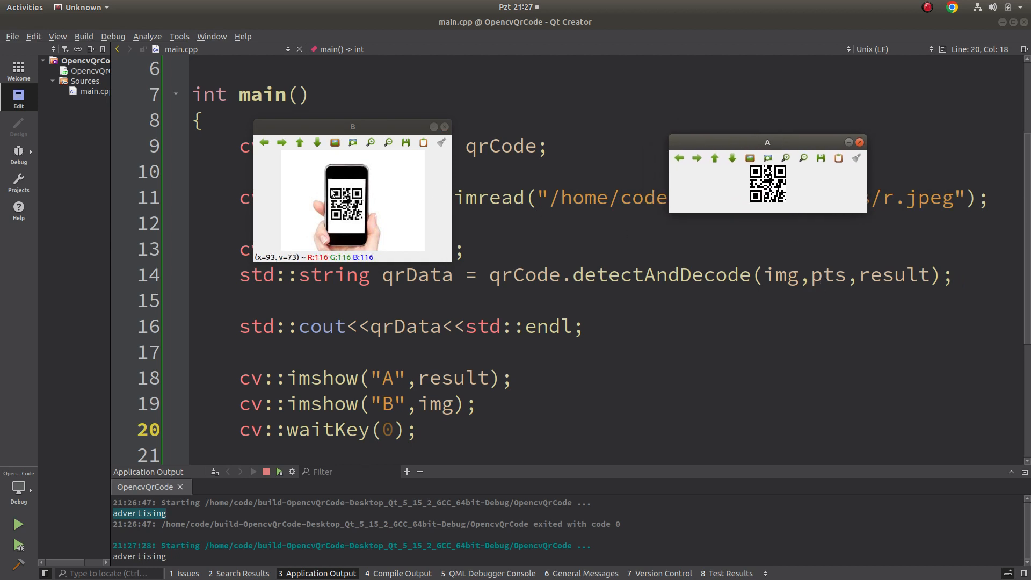
mouse_move(361, 220)
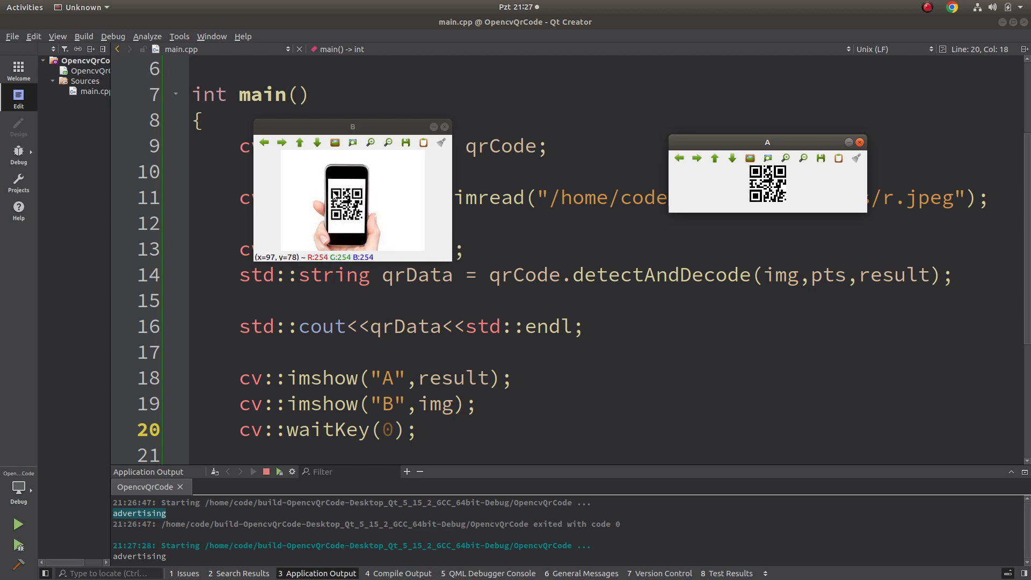
mouse_move(349, 200)
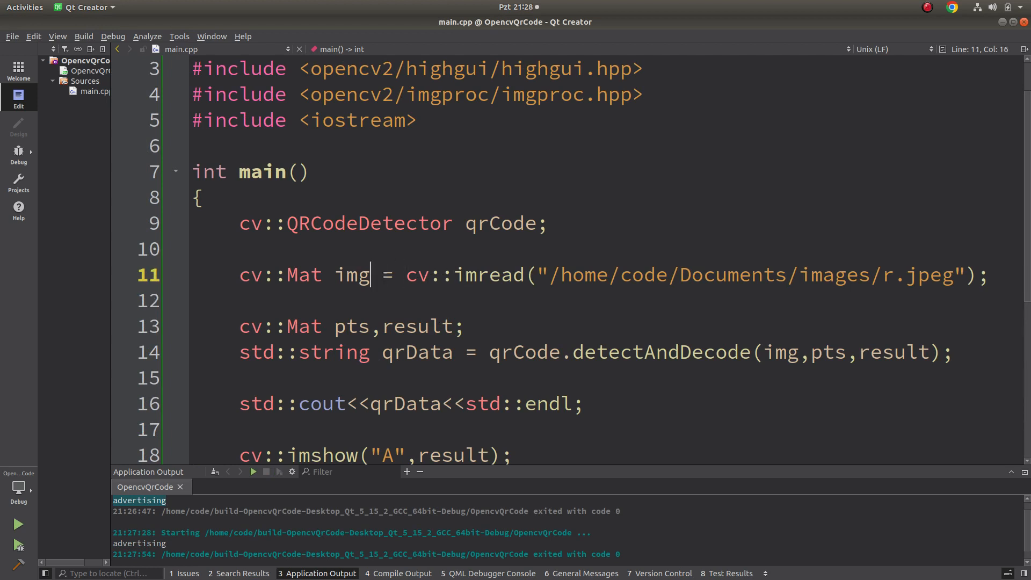
Comment out the imread line and open the webcam with cv::VideoCapture cap(0)
type(";//")
type("cv")
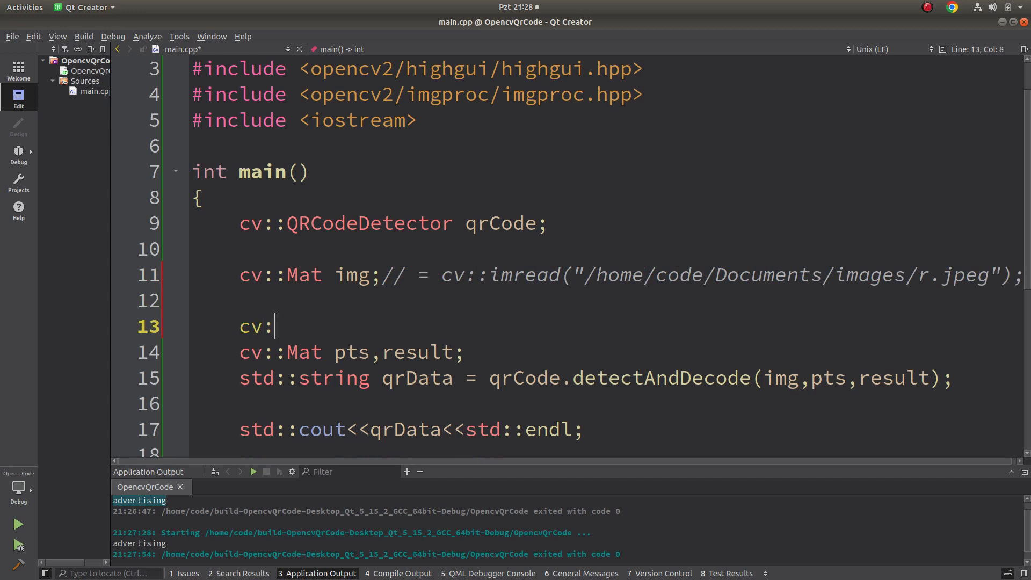
type(":VideoCapture")
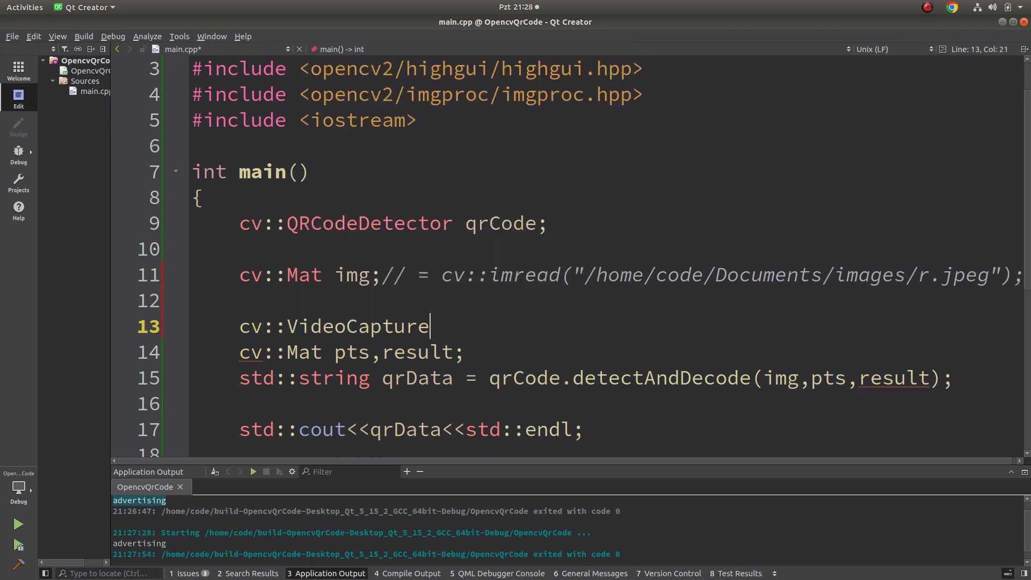
type("cap(0);")
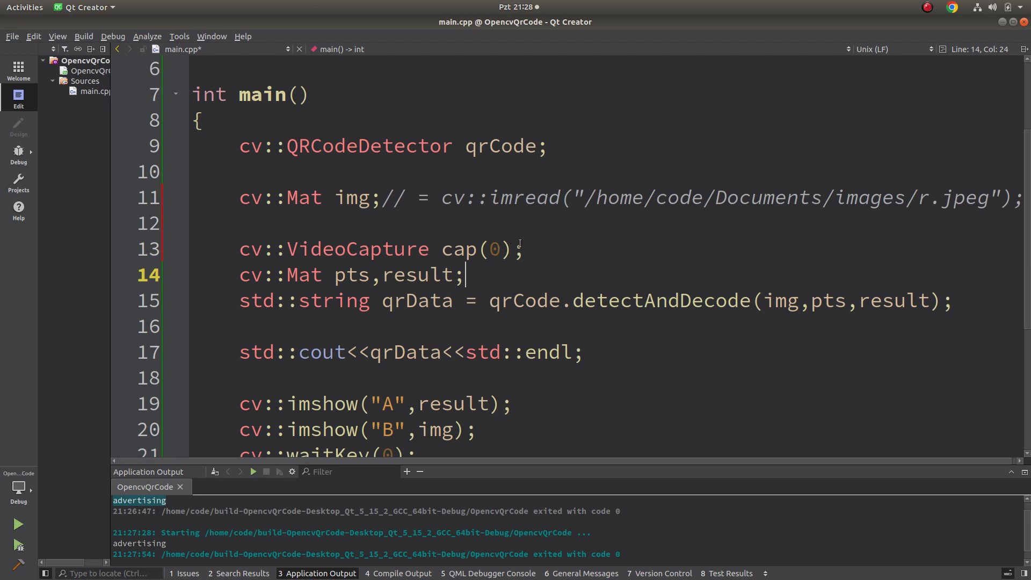
key("Return")
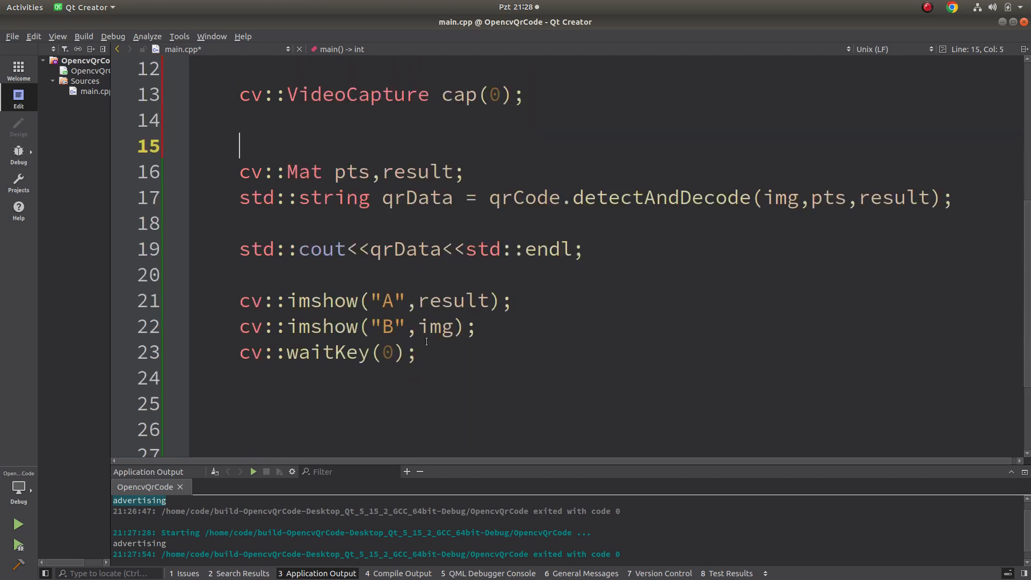
Wrap detection and display in a while(1) loop that reads frames via cap>>img
left_click_drag(239, 172, 416, 352)
type("while(")
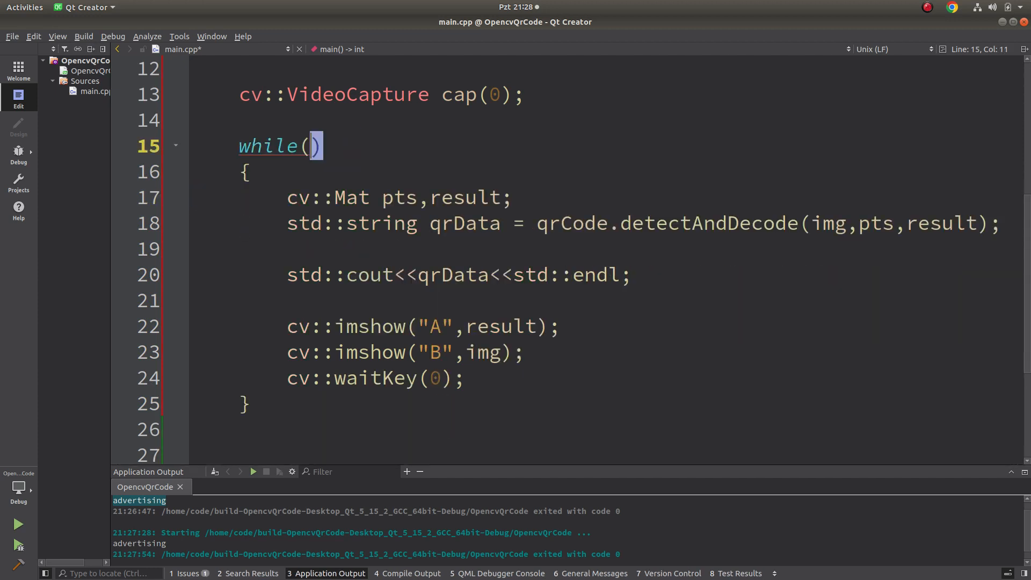
type("1")
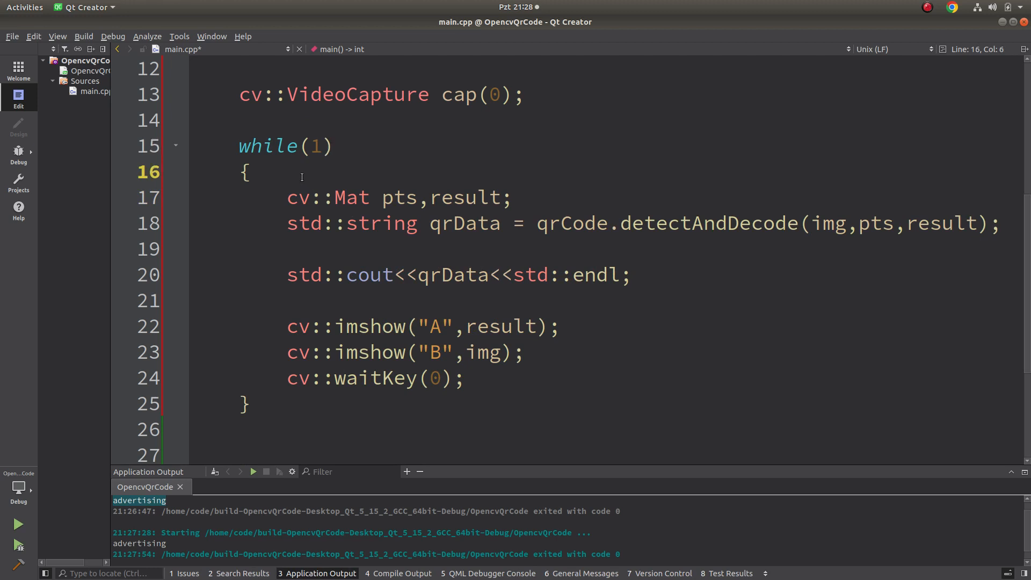
type("cap>>i")
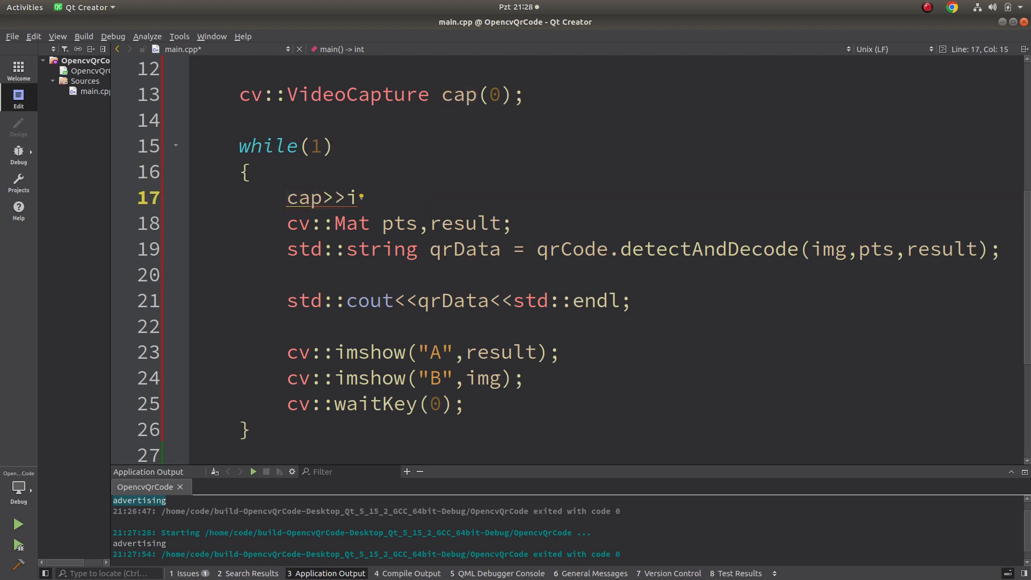
type("mg")
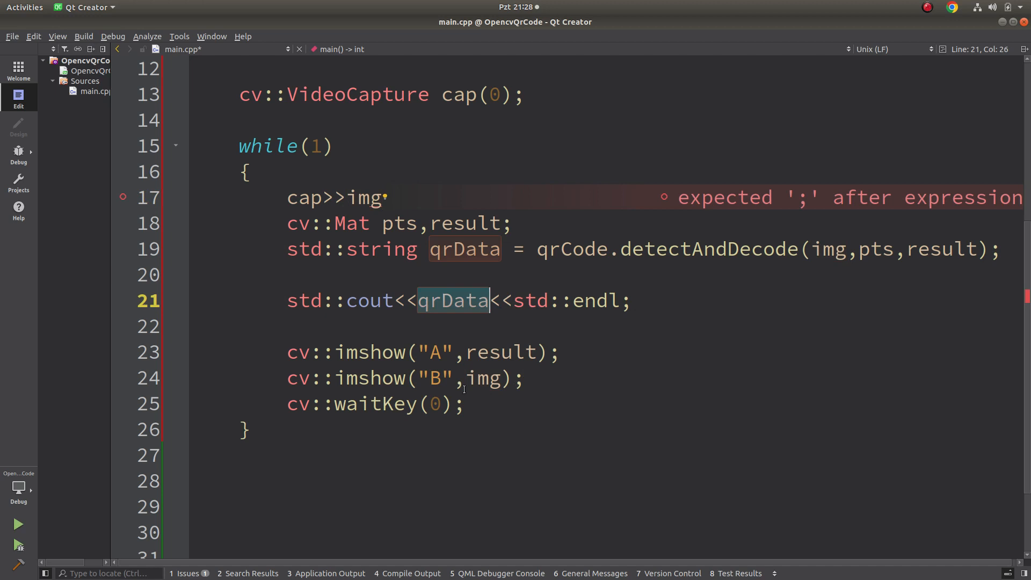
Put the display lines under an if(qrData) condition
left_click_drag(286, 352, 463, 405)
type("{")
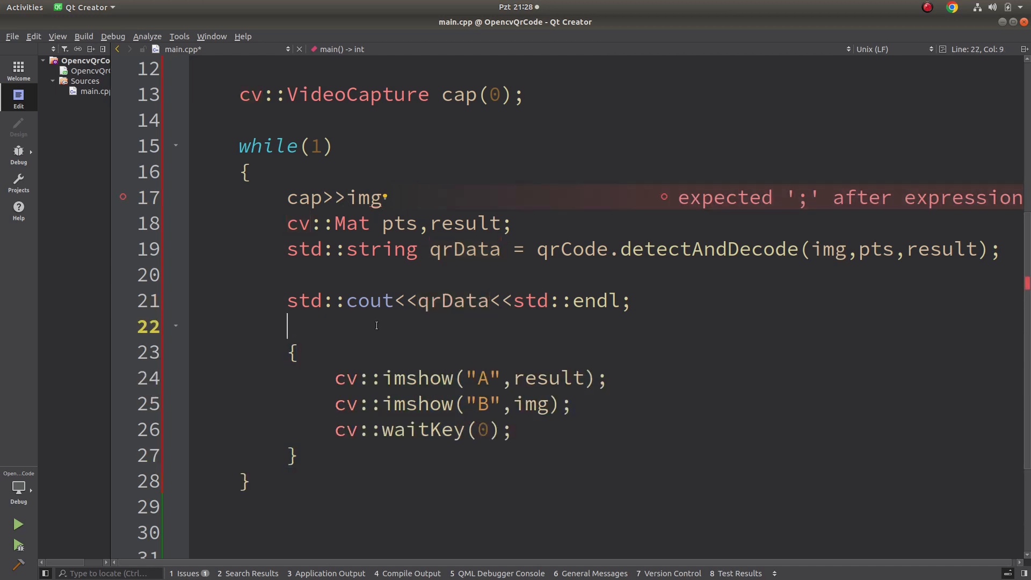
type("if(qr)")
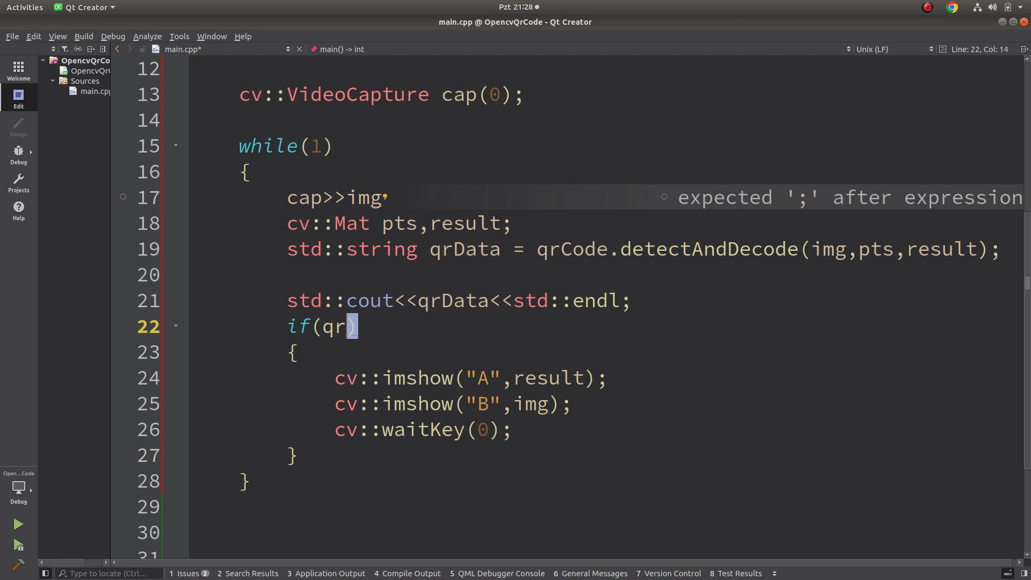
type("Data")
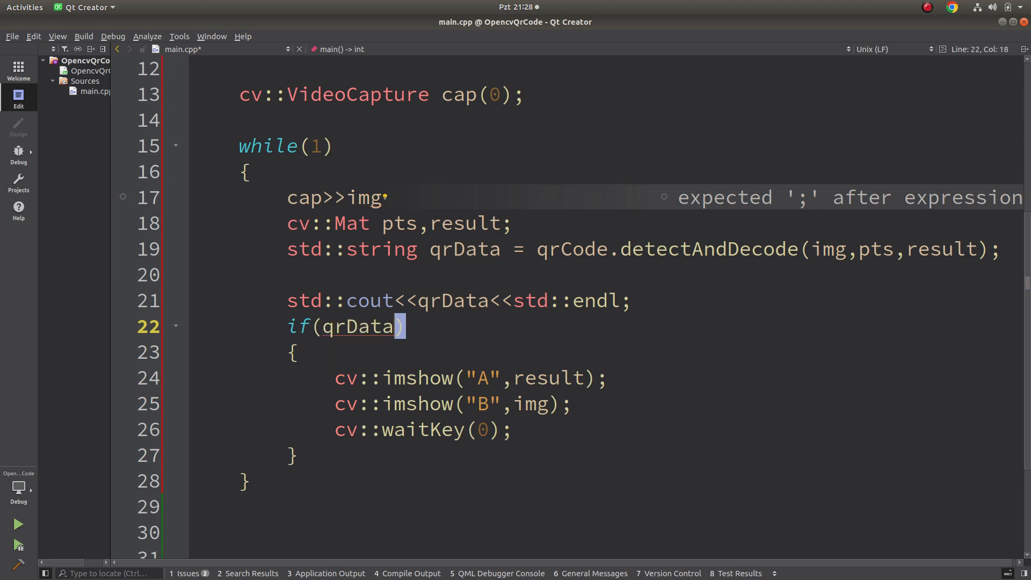
Change the condition to qrData.length() and add the missing semicolon after cap>>img
type(".length(")
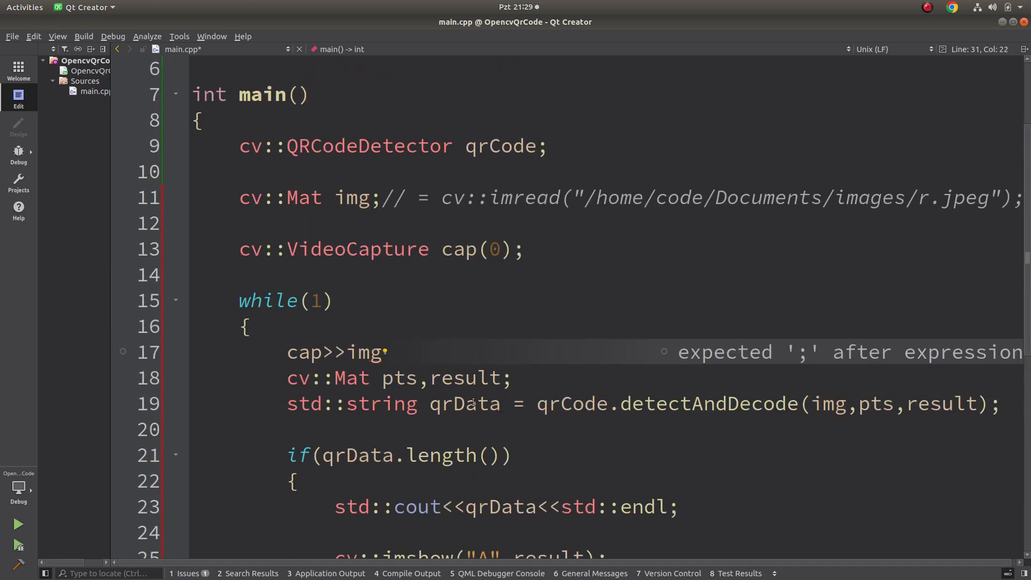
left_click(386, 352)
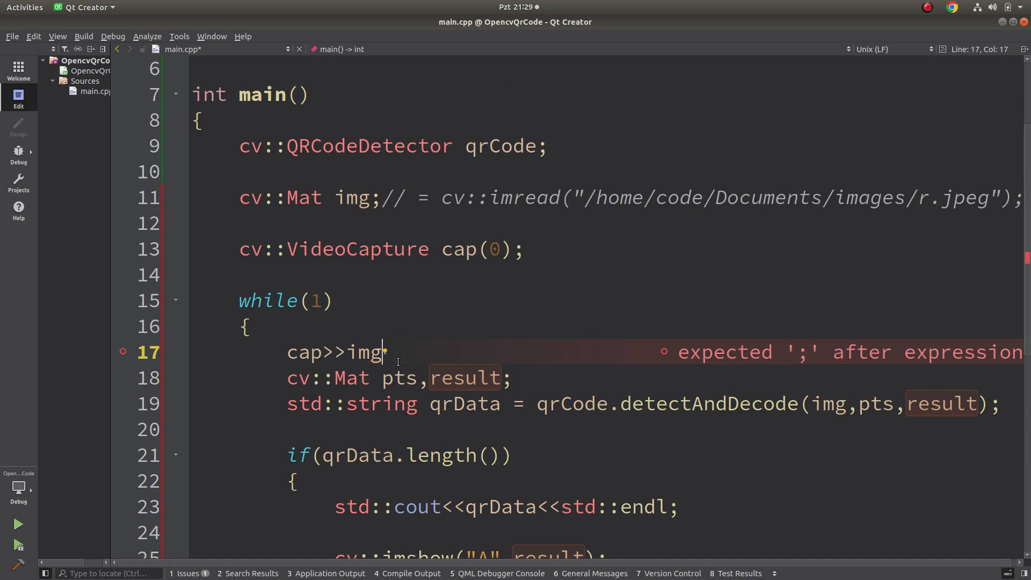
type(";")
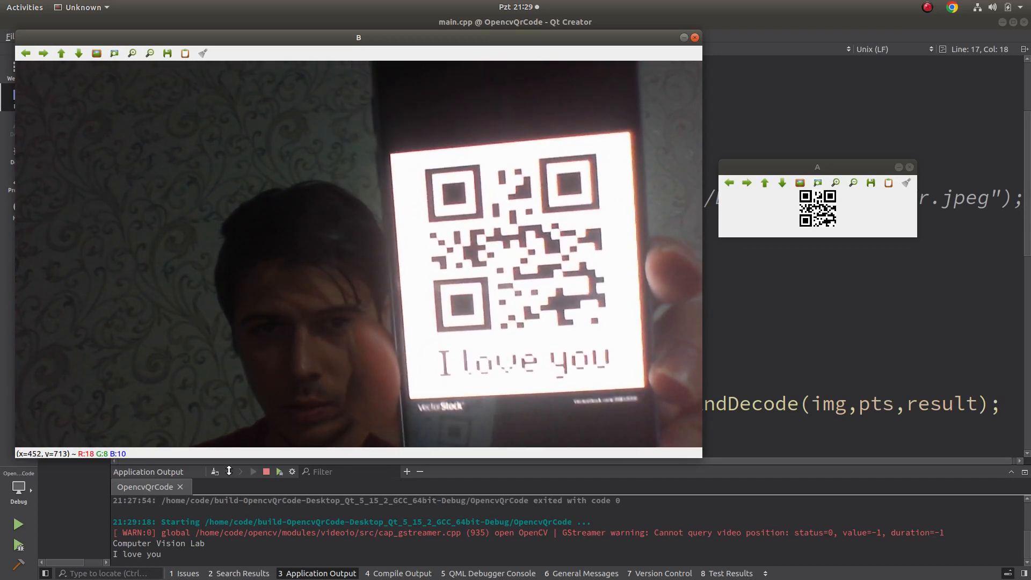
mouse_move(205, 519)
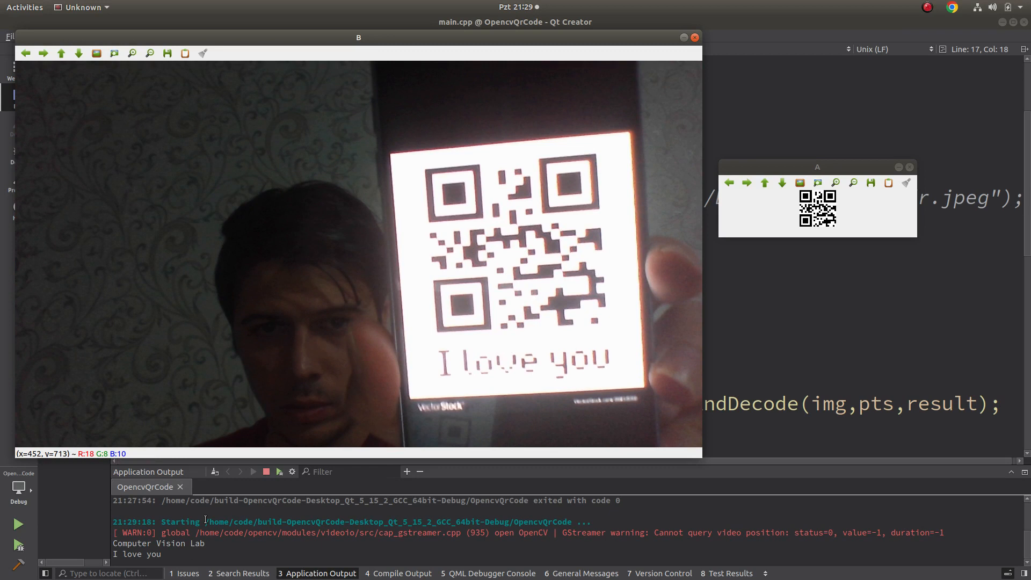
mouse_move(287, 484)
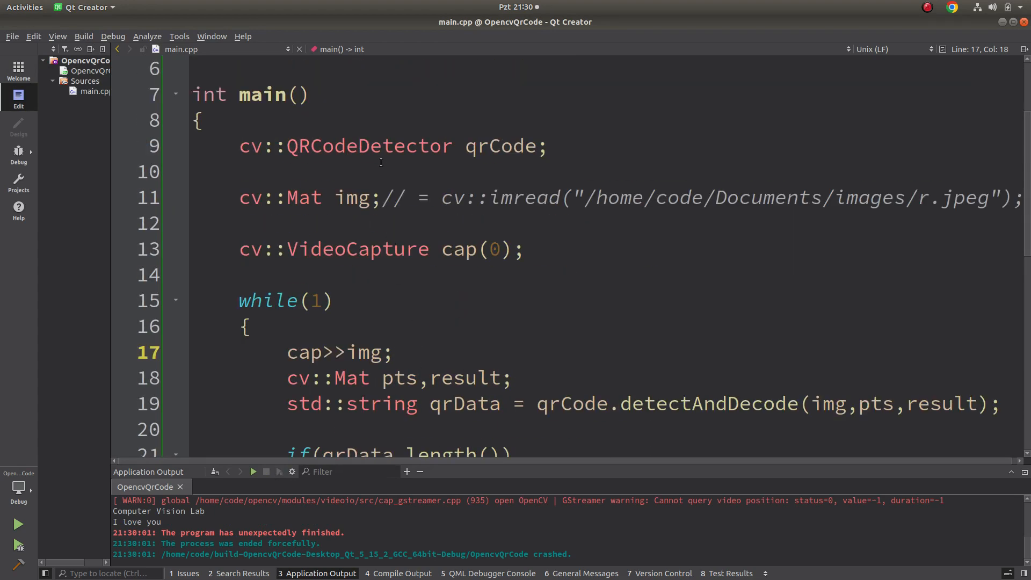
mouse_move(398, 153)
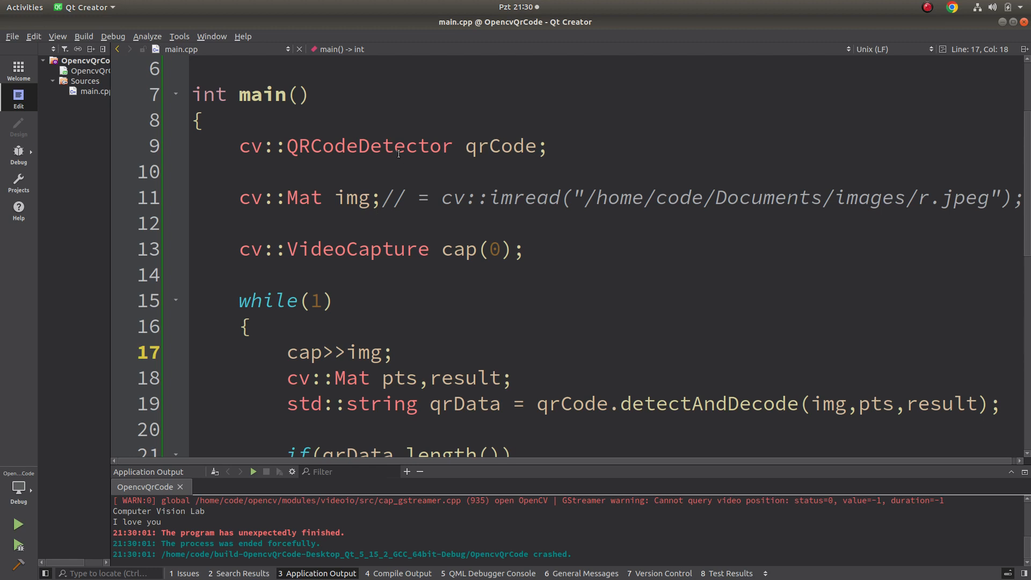
mouse_move(408, 146)
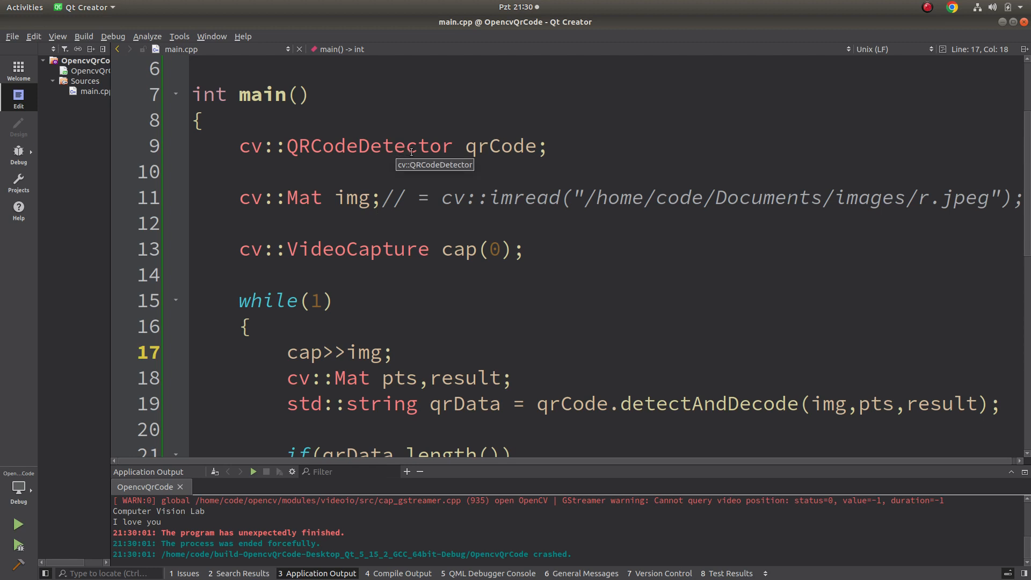
mouse_move(389, 191)
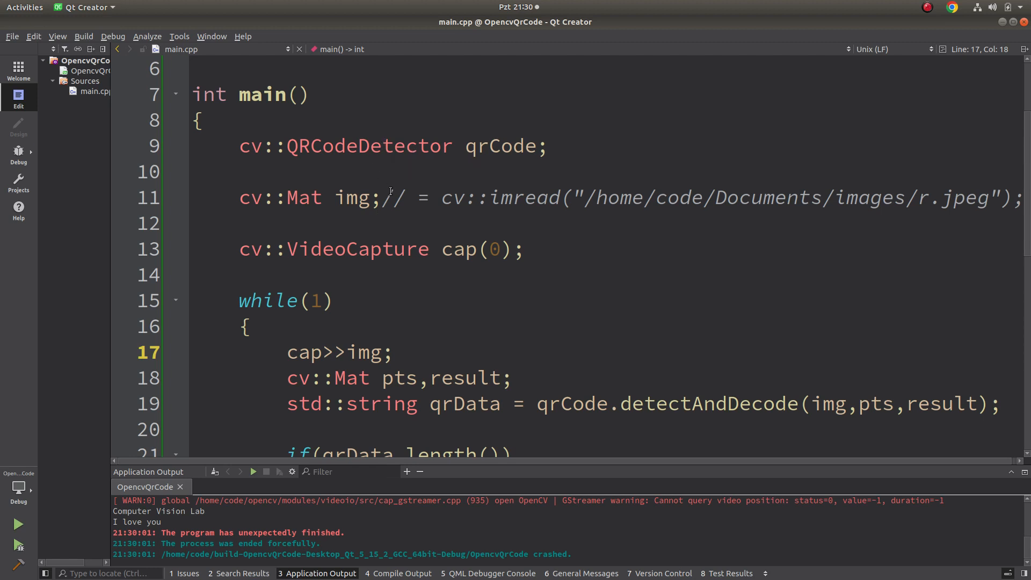
scroll("down", 3)
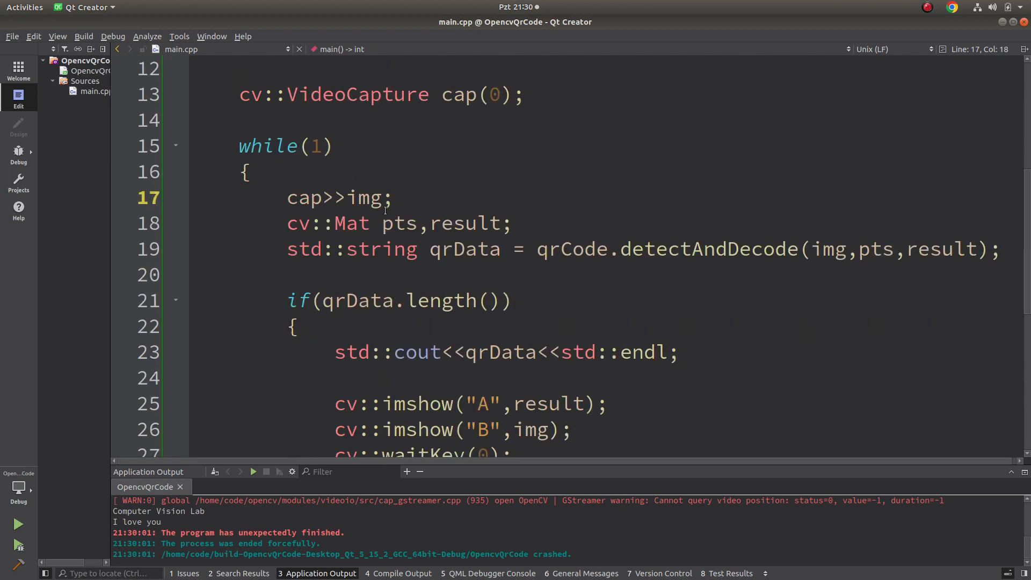
scroll("down", 3)
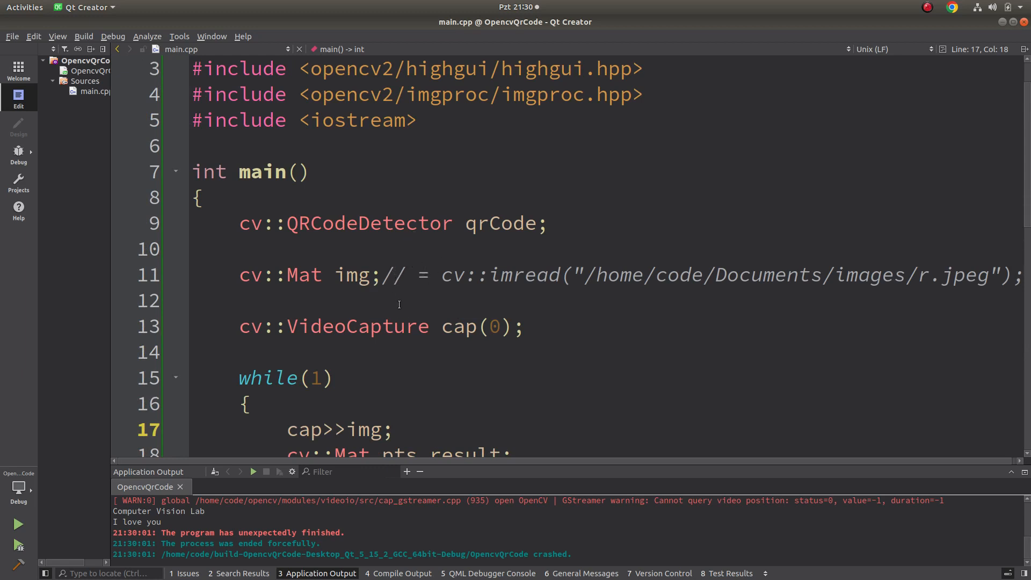
scroll("down", 3)
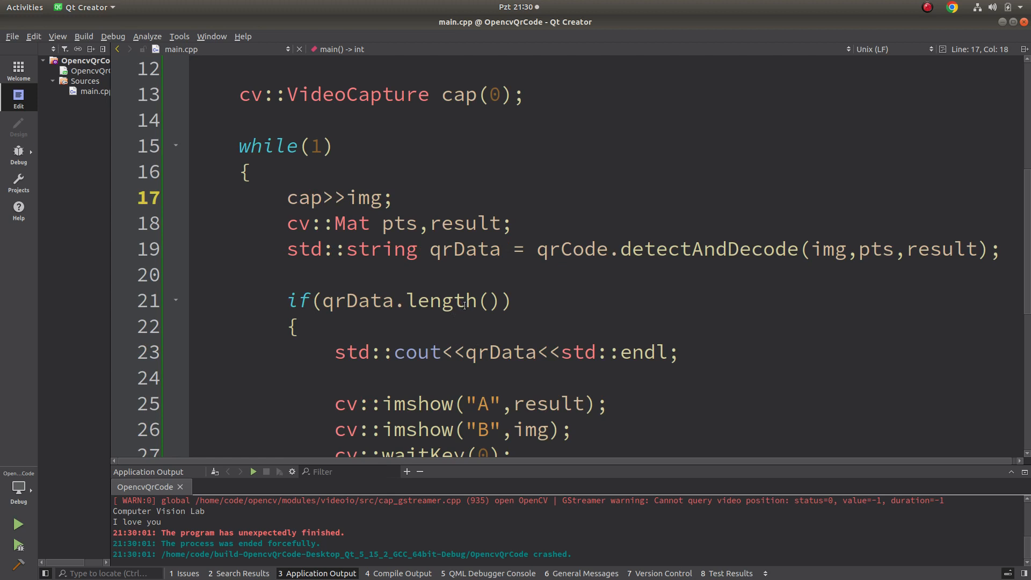
mouse_move(470, 286)
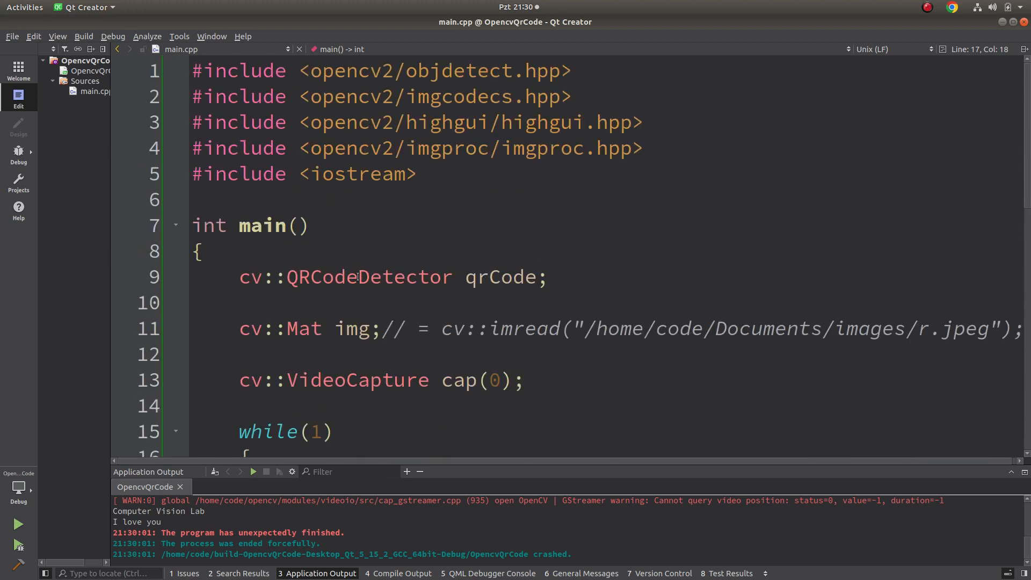
mouse_move(372, 298)
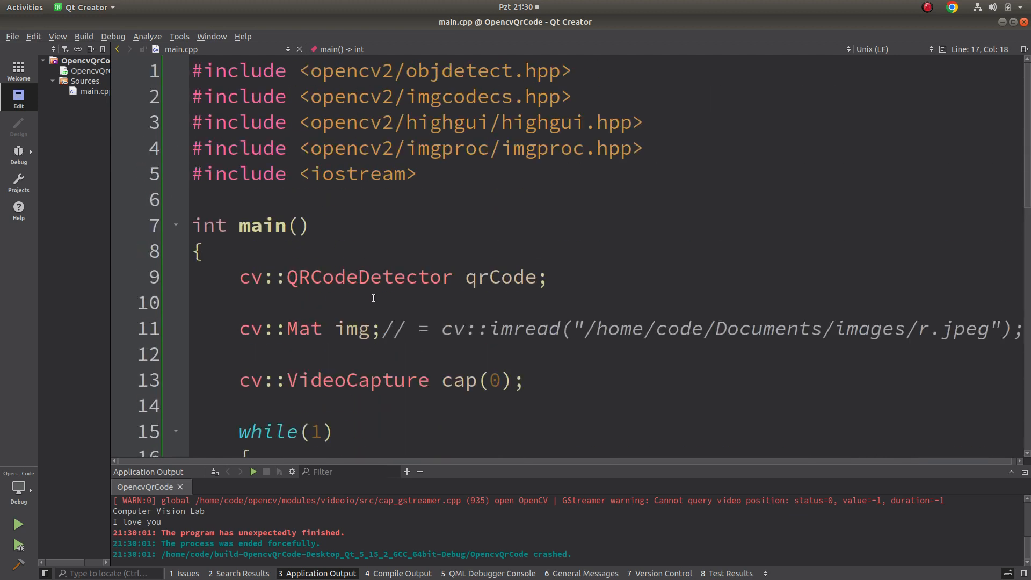